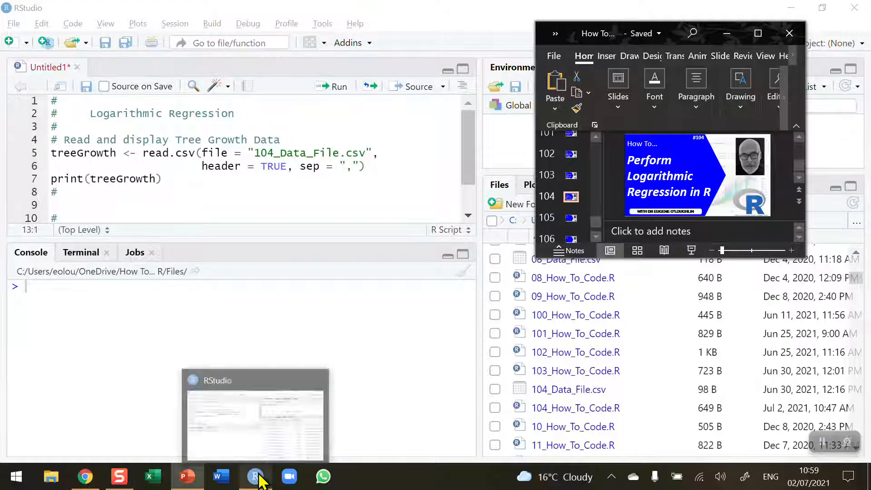
# Switch from the PowerPoint slides back to the RStudio window.
pyautogui.click(256, 476)
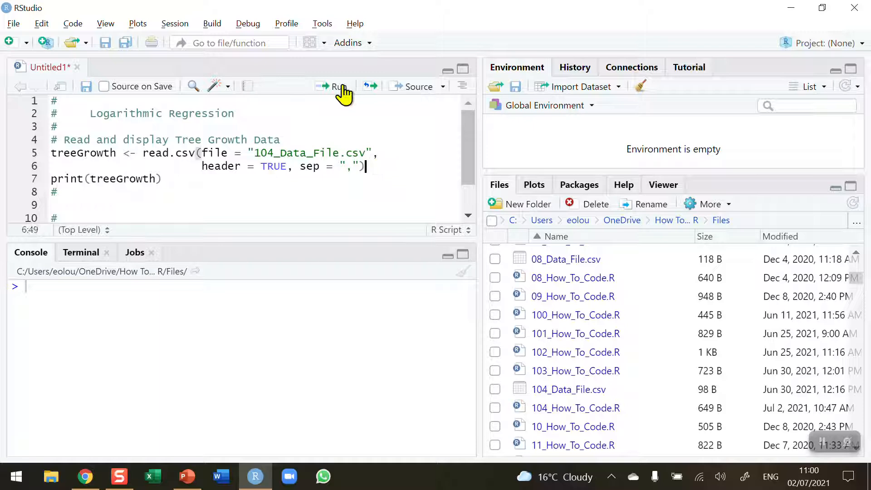
pyautogui.moveTo(251, 152)
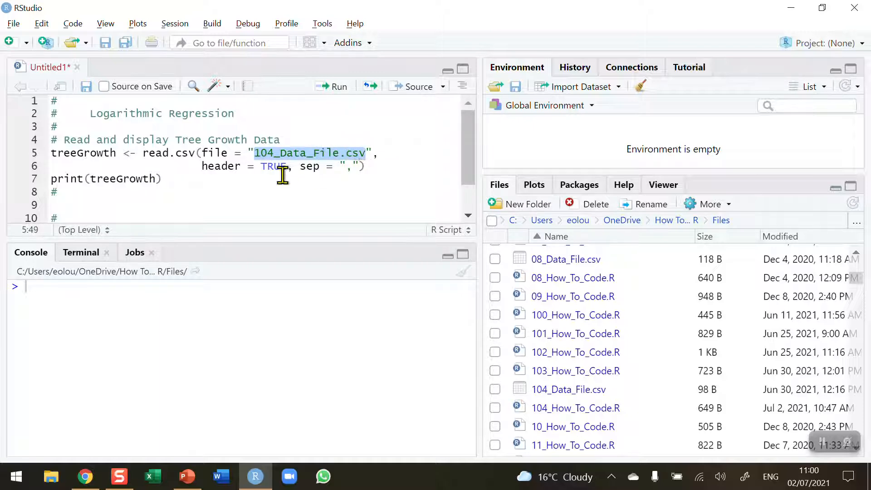
pyautogui.moveTo(325, 165)
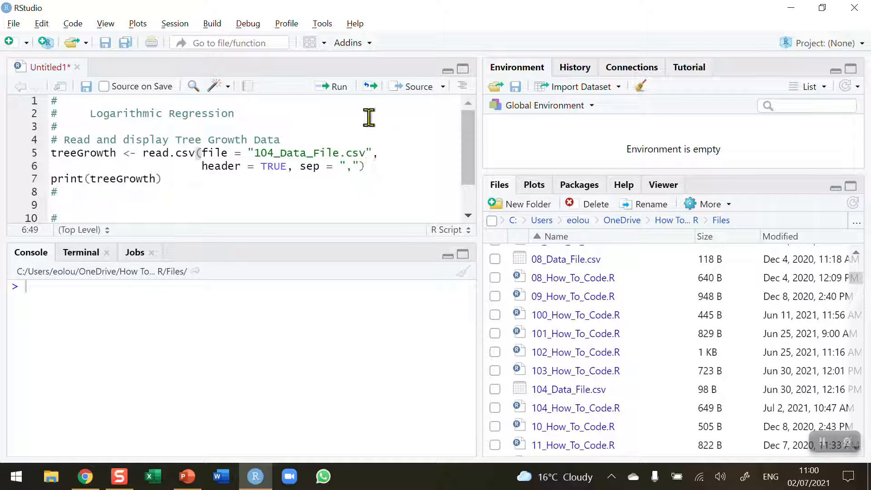
# Run the read.csv and print lines so treeGrowth's 11 Age/Height rows show in the console.
pyautogui.click(336, 86)
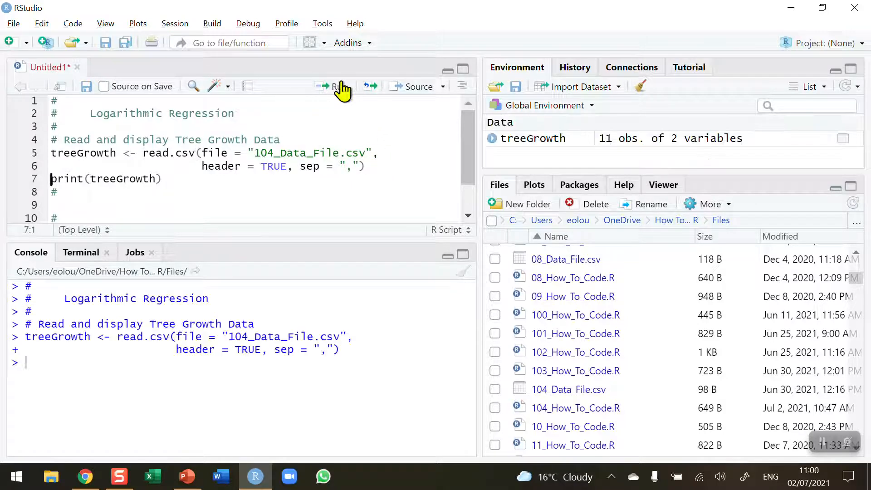
pyautogui.moveTo(105, 140)
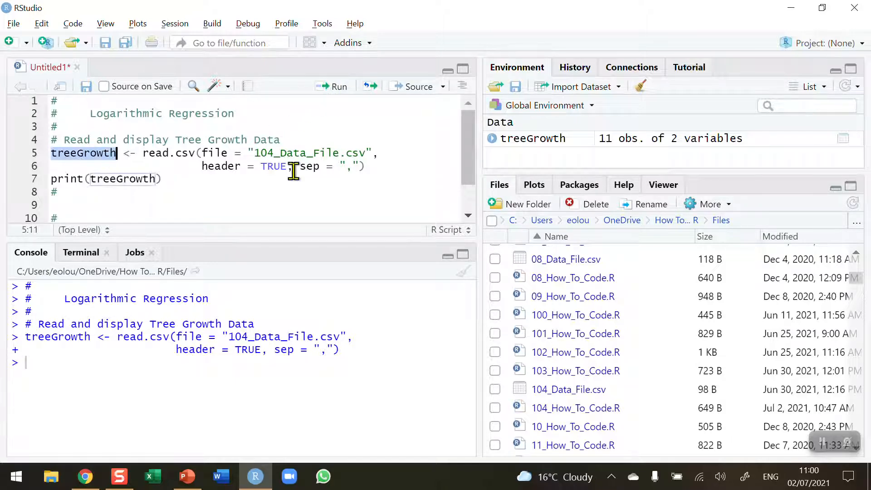
pyautogui.click(332, 86)
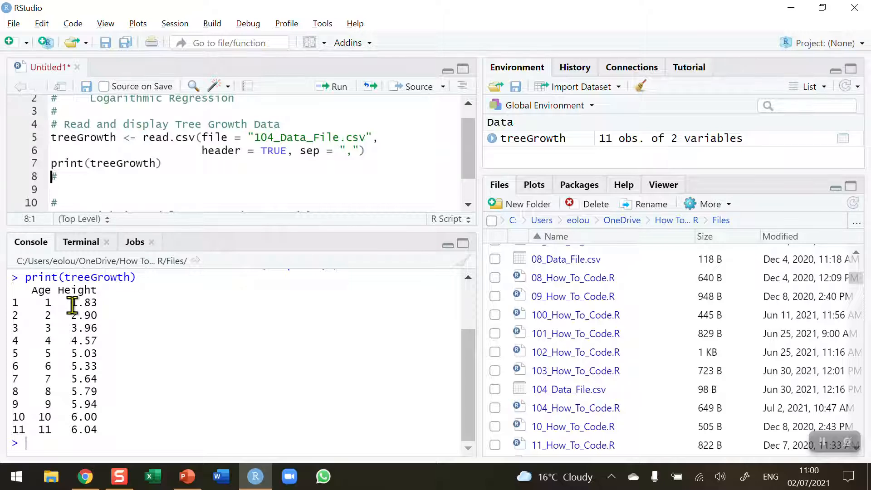
pyautogui.moveTo(100, 434)
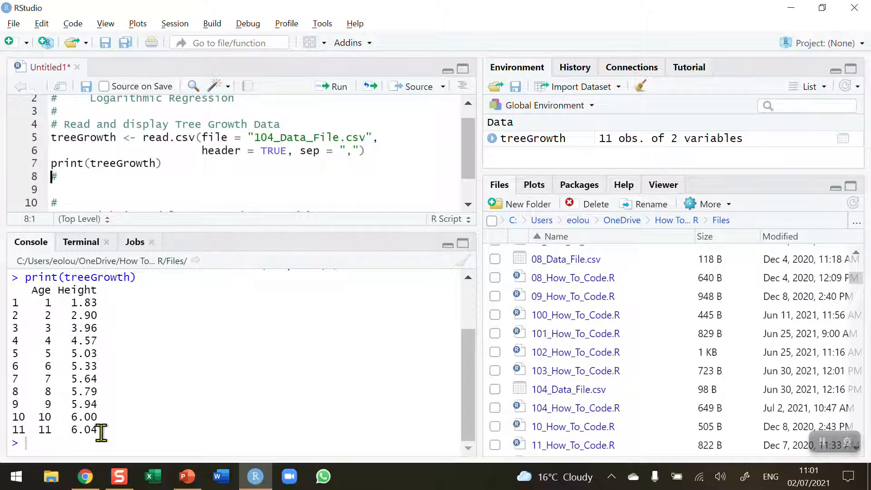
pyautogui.moveTo(42, 301)
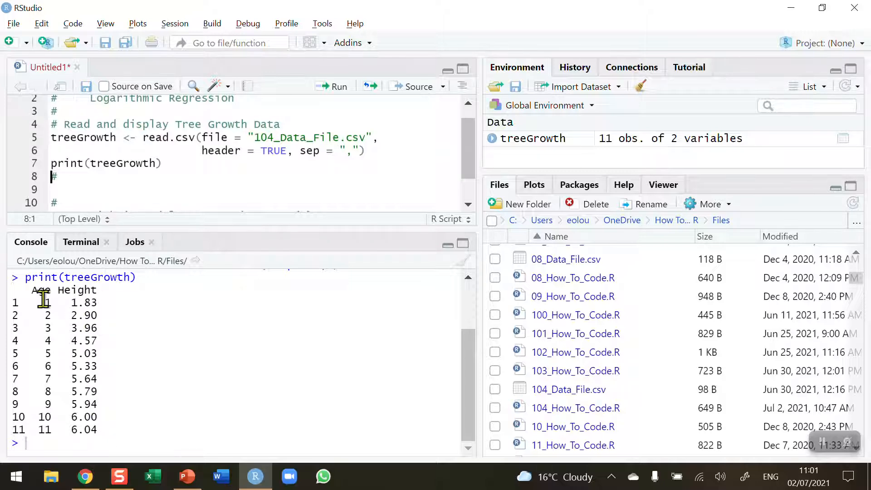
pyautogui.moveTo(58, 303)
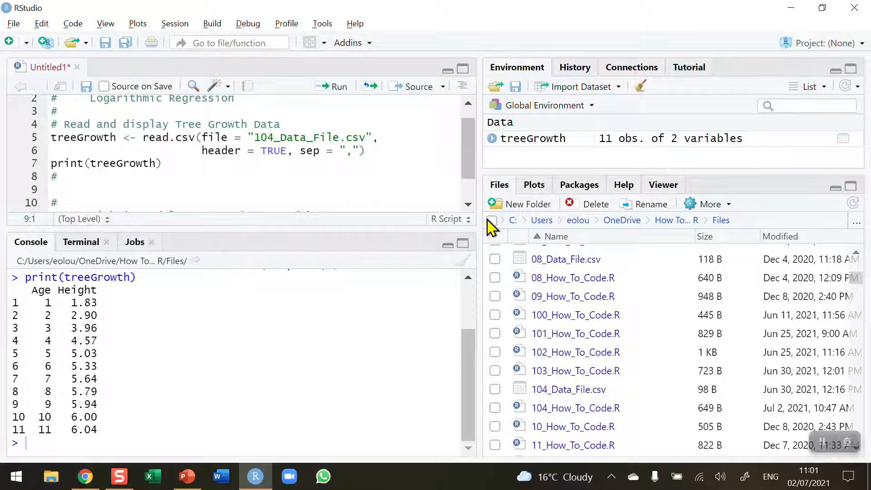
# Add plot(treeGrowth) on line 9 and run it to draw the Height vs Age scatter plot.
pyautogui.write('plot(')
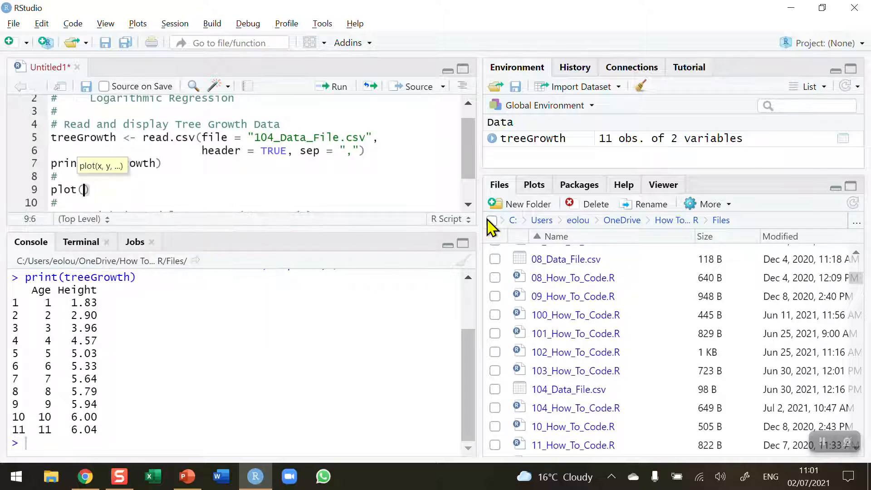
pyautogui.write('treeGrowth')
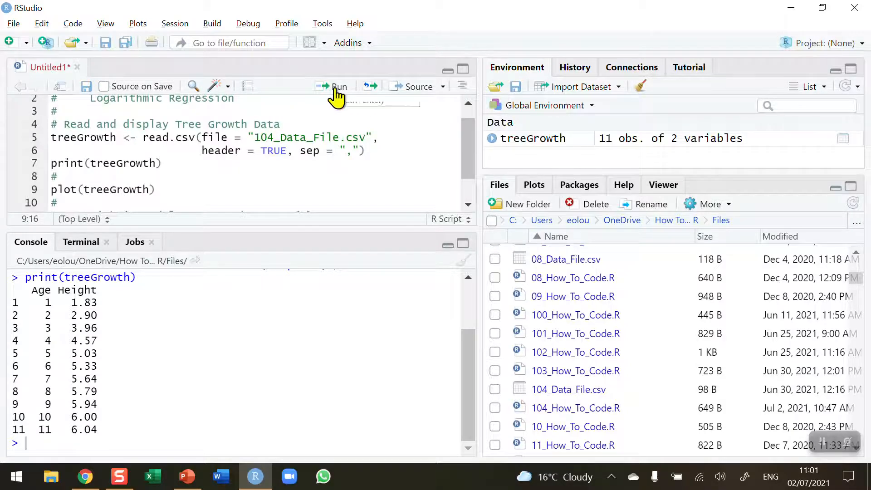
pyautogui.moveTo(338, 89)
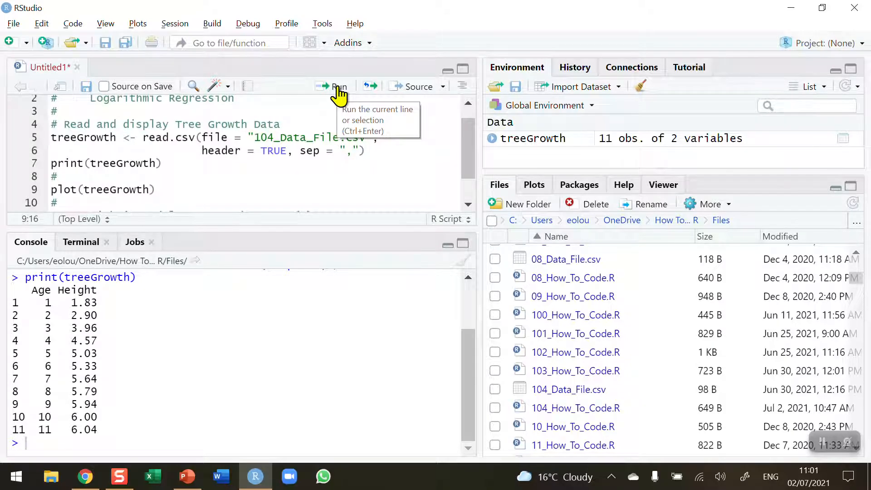
pyautogui.click(338, 86)
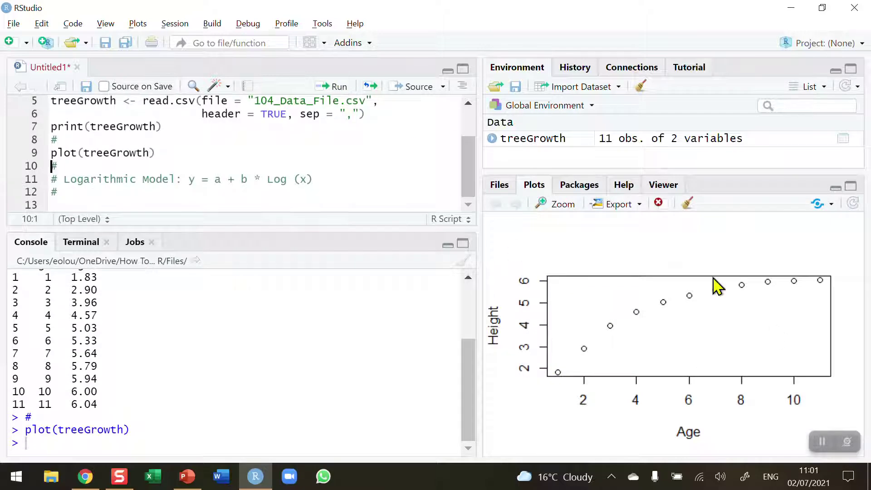
pyautogui.moveTo(551, 217)
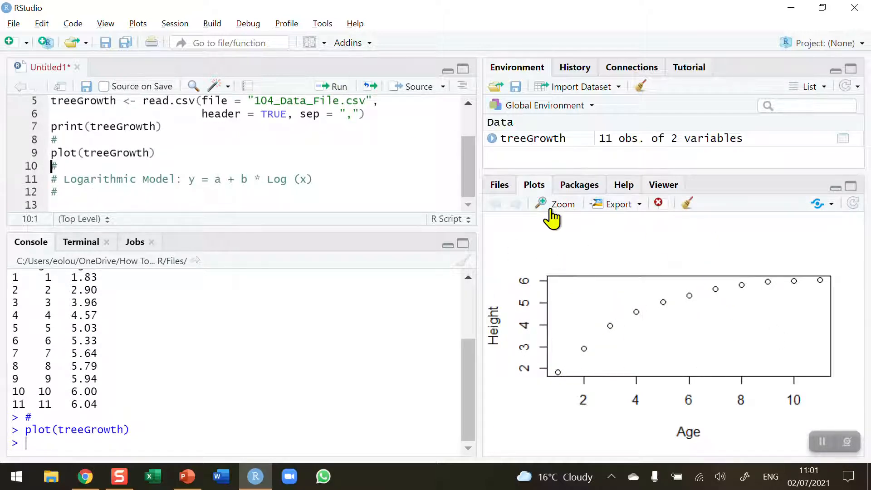
# Zoom the scatter plot into its own enlarged Plot Zoom window.
pyautogui.click(561, 204)
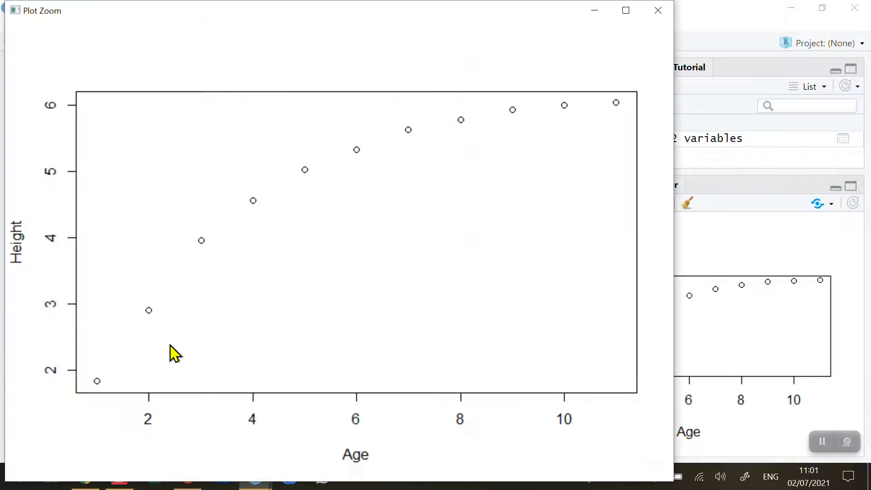
pyautogui.moveTo(280, 218)
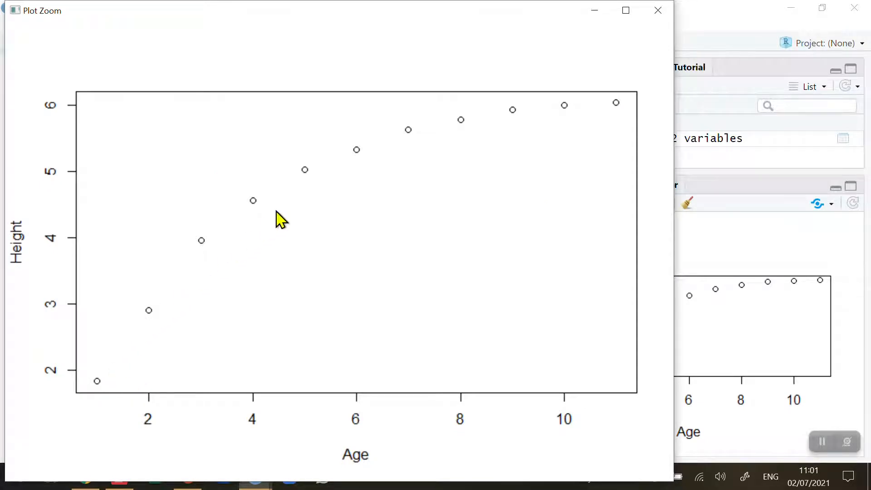
pyautogui.moveTo(77, 311)
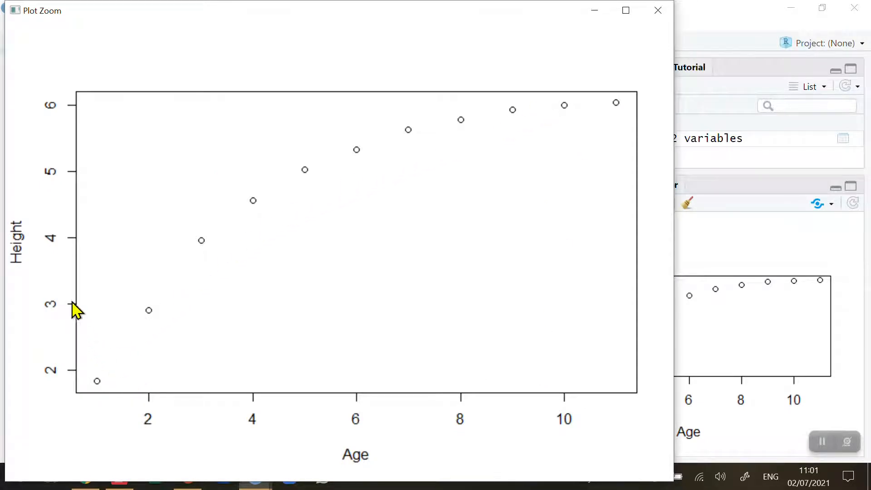
pyautogui.moveTo(51, 240)
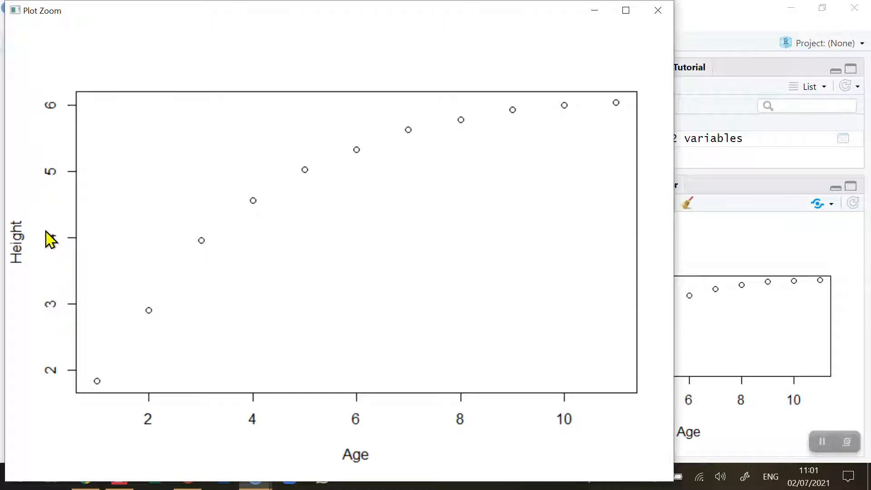
pyautogui.moveTo(74, 353)
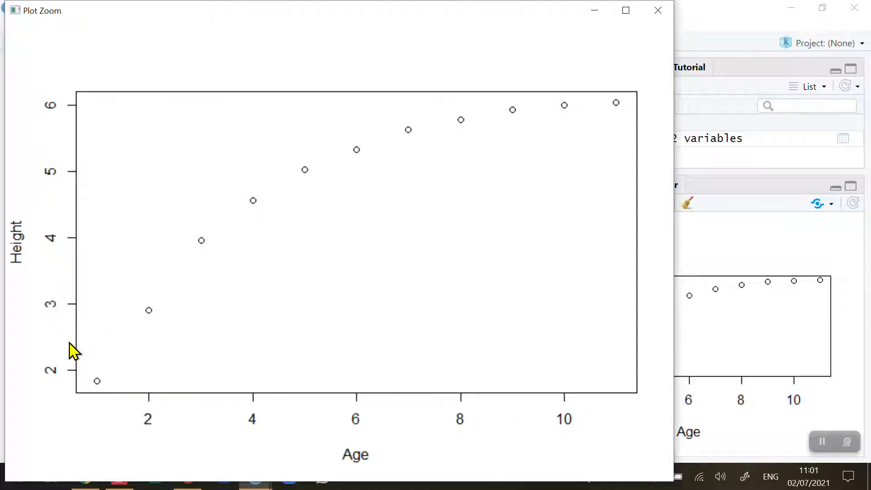
pyautogui.moveTo(101, 389)
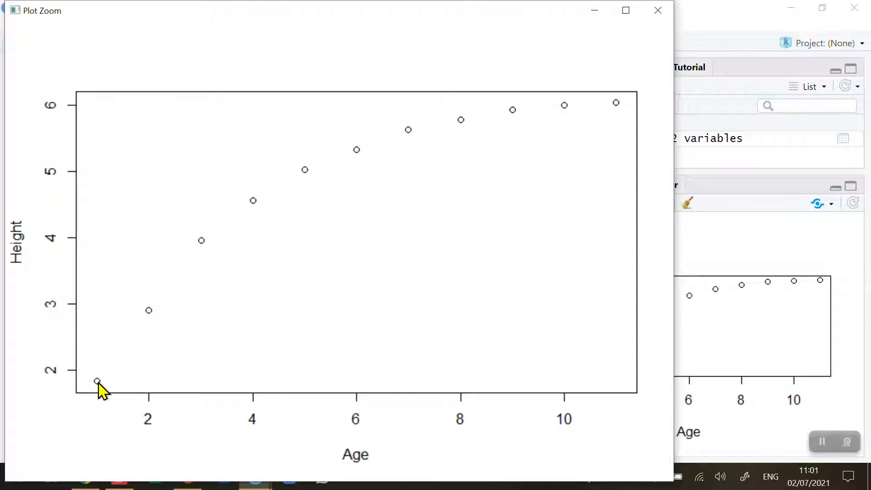
pyautogui.moveTo(348, 170)
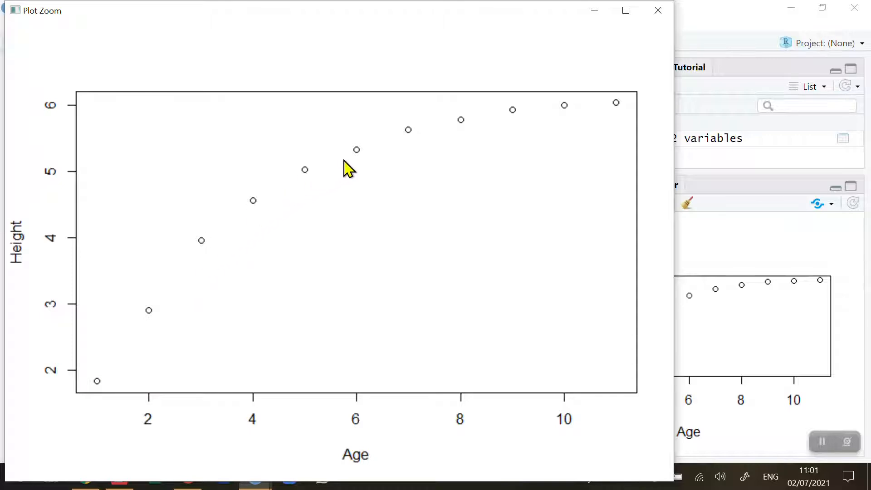
pyautogui.moveTo(542, 117)
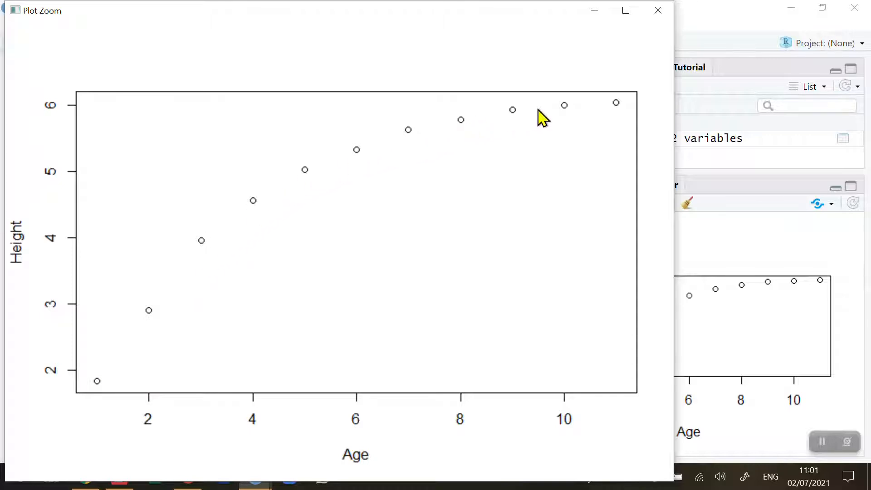
pyautogui.moveTo(620, 108)
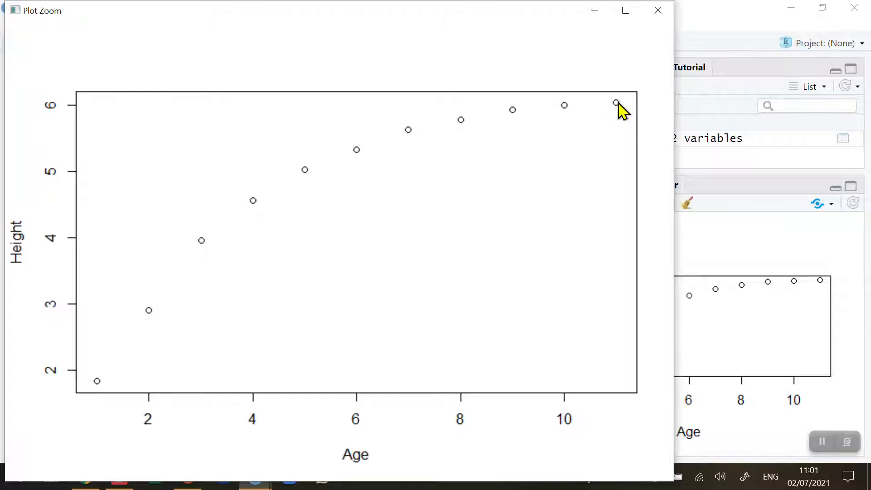
pyautogui.moveTo(56, 286)
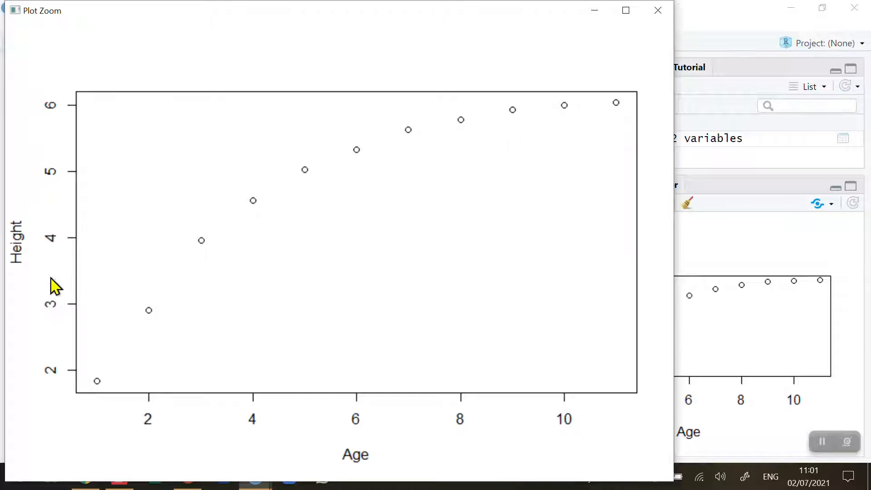
pyautogui.moveTo(586, 120)
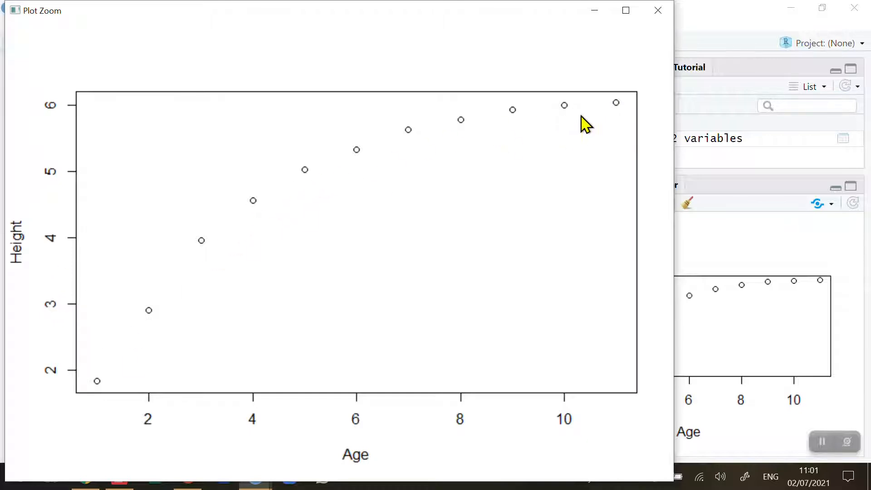
pyautogui.moveTo(594, 108)
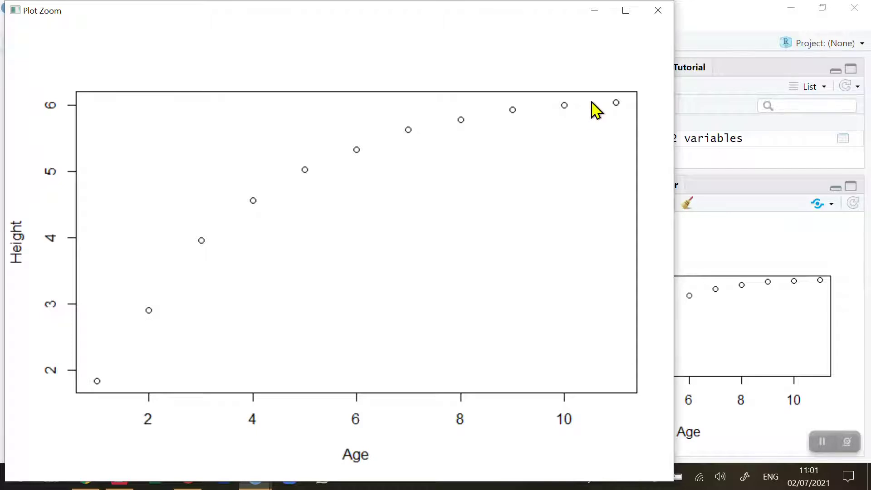
pyautogui.moveTo(530, 120)
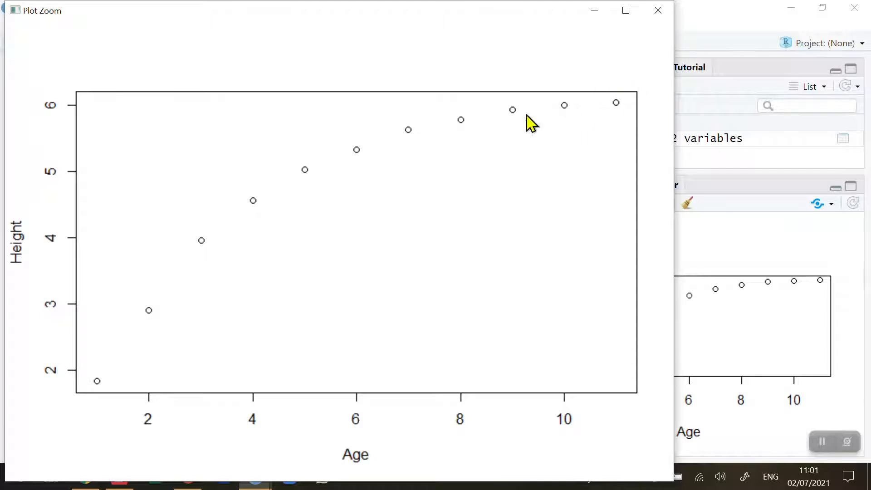
pyautogui.moveTo(78, 316)
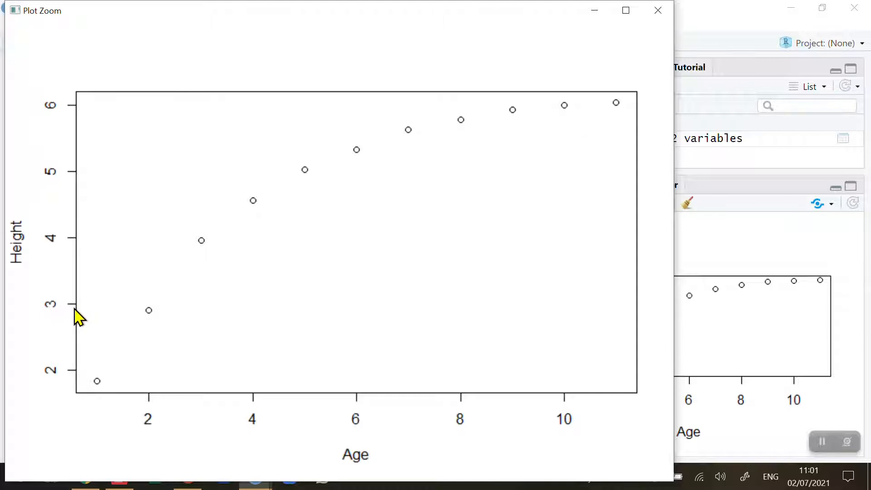
pyautogui.moveTo(393, 410)
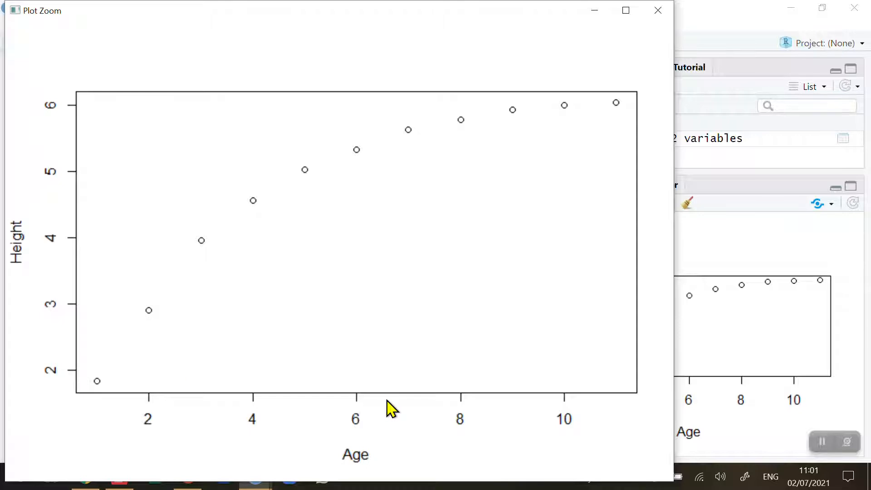
pyautogui.moveTo(377, 405)
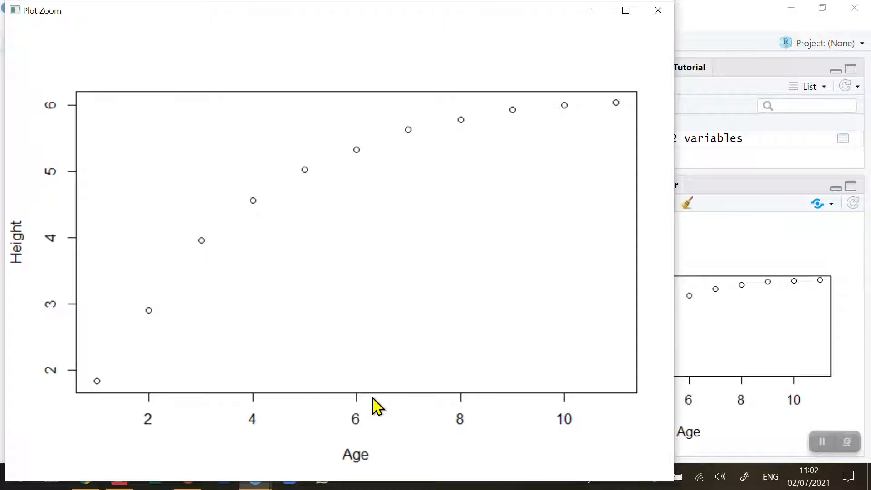
pyautogui.moveTo(370, 177)
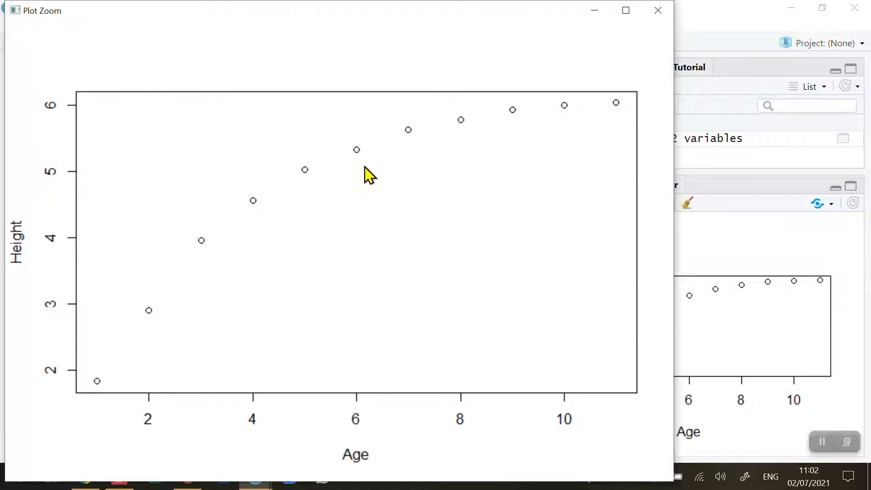
pyautogui.moveTo(99, 151)
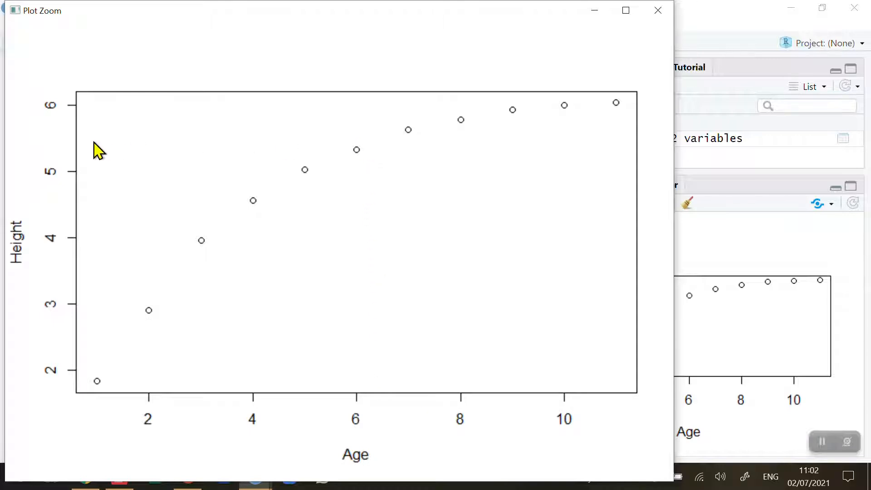
pyautogui.moveTo(76, 153)
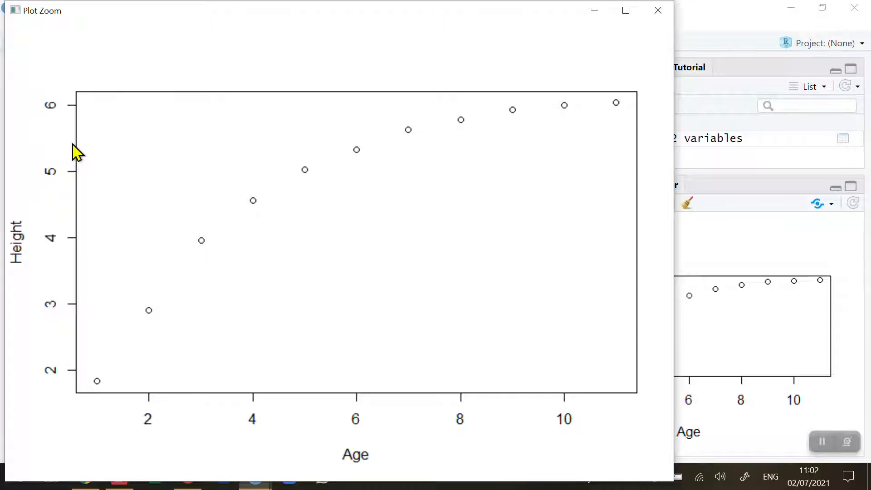
# Close the Plot Zoom window and highlight the y in the '# Logarithmic Model: y = a + b * Log (x)' comment.
pyautogui.click(658, 10)
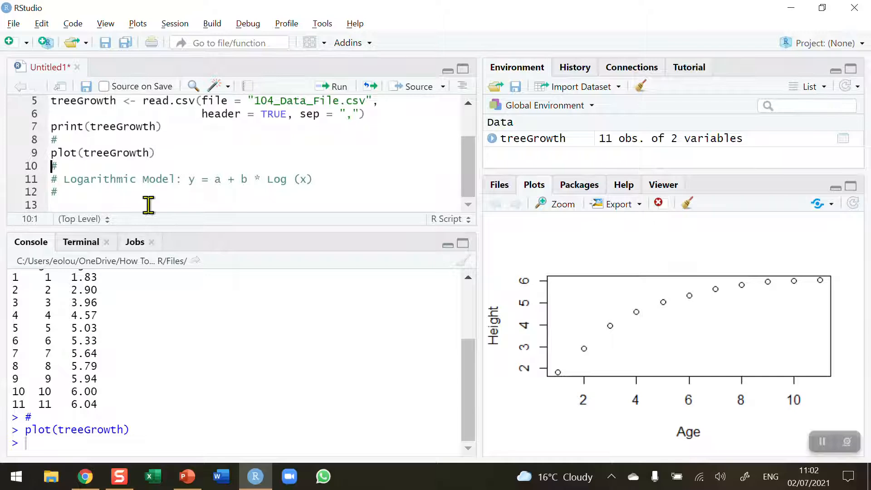
pyautogui.doubleClick(73, 179)
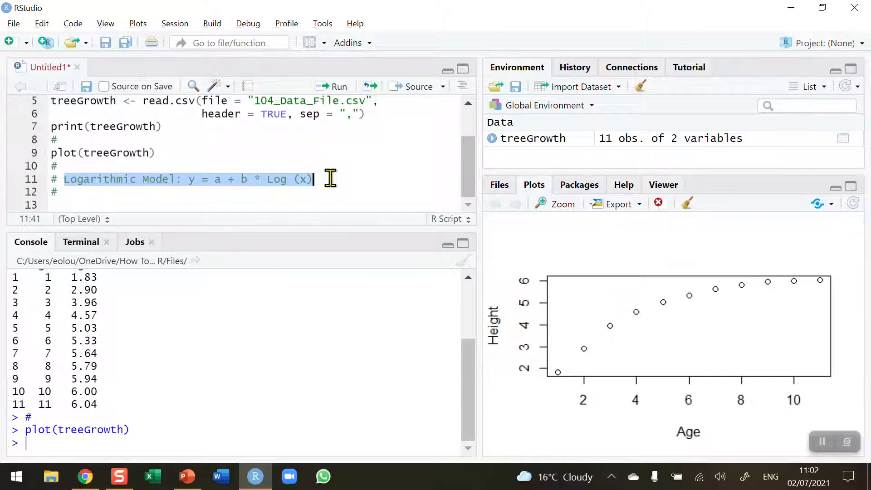
pyautogui.click(314, 178)
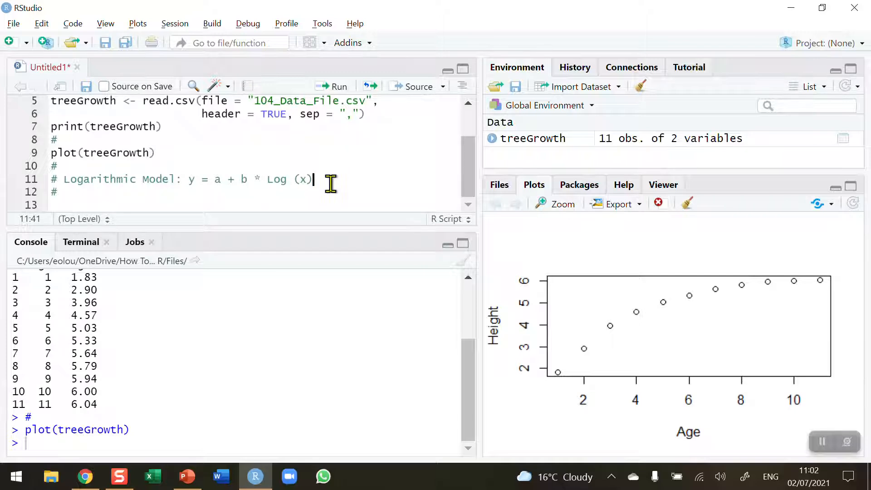
pyautogui.moveTo(185, 183)
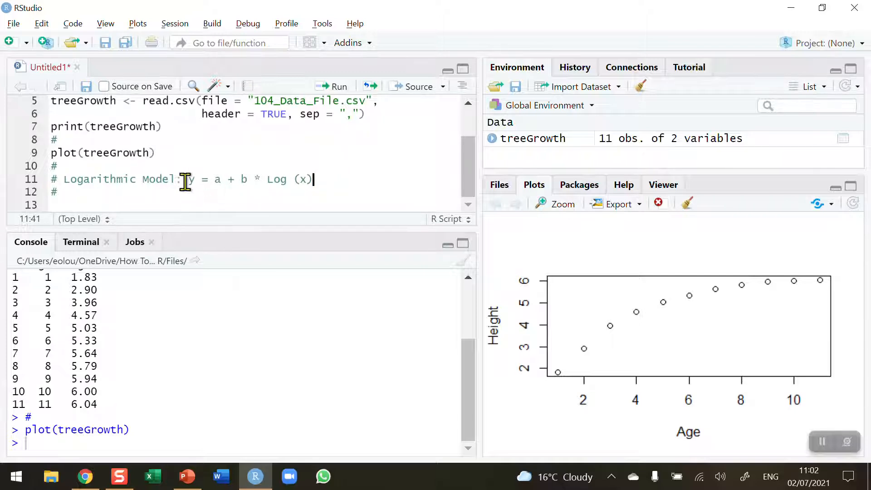
pyautogui.click(191, 178)
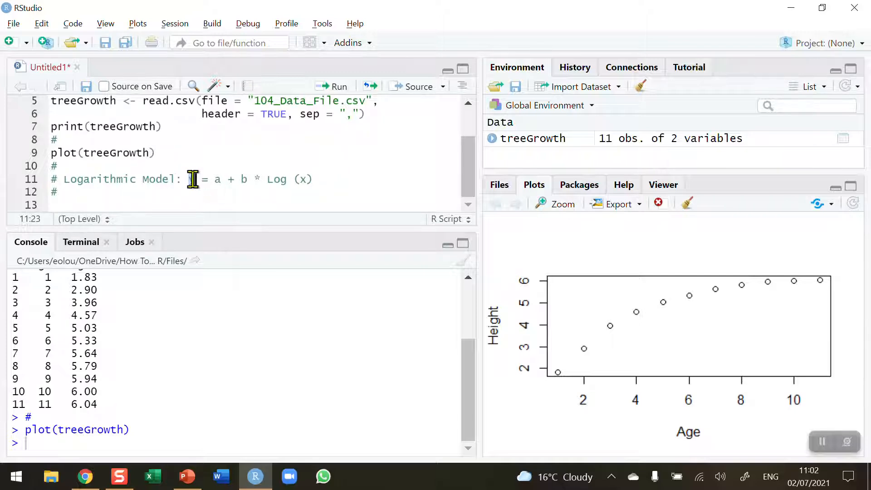
pyautogui.write('y')
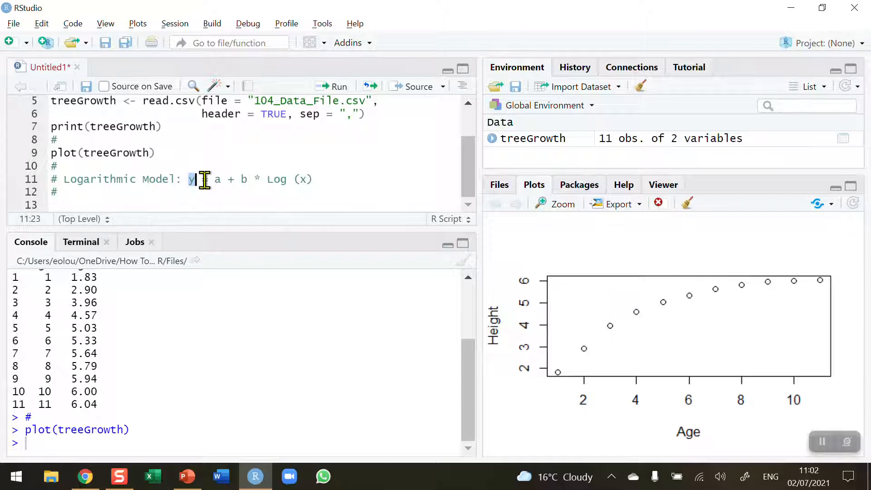
pyautogui.press('Backspace')
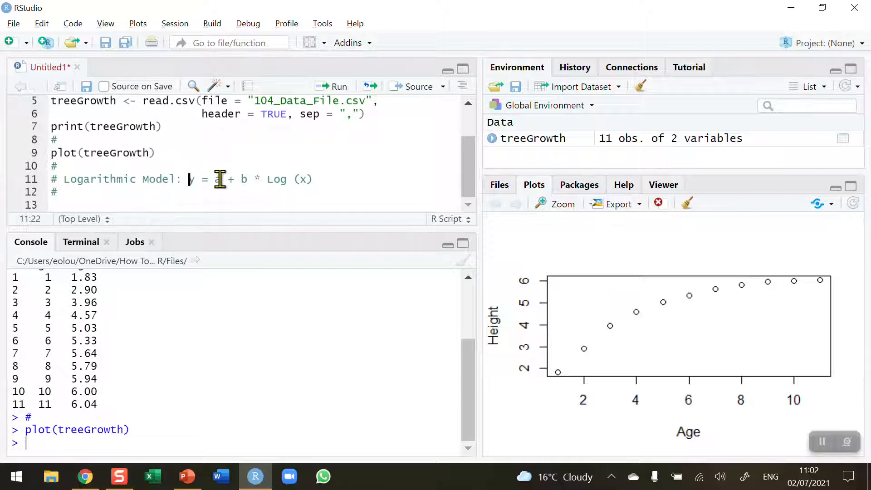
# Highlight the right-hand side of the model equation, pointing out intercept a and coefficient b.
pyautogui.moveTo(213, 179); pyautogui.dragTo(313, 178)
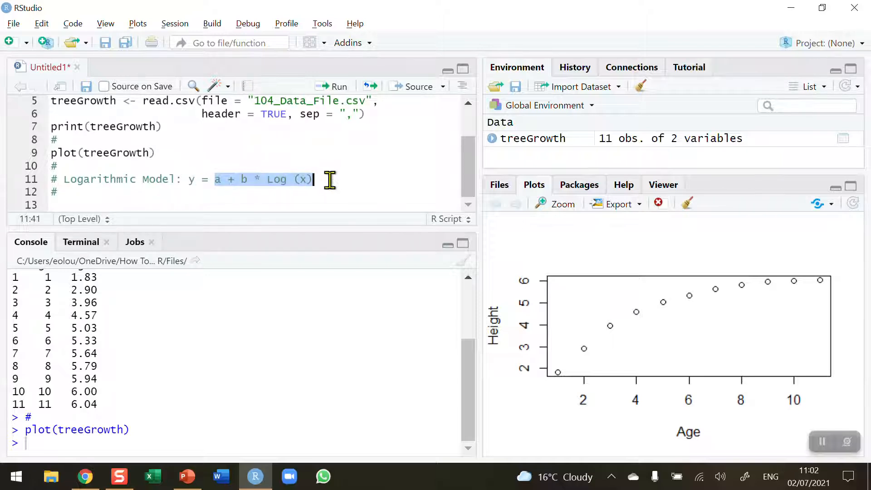
pyautogui.click(215, 178)
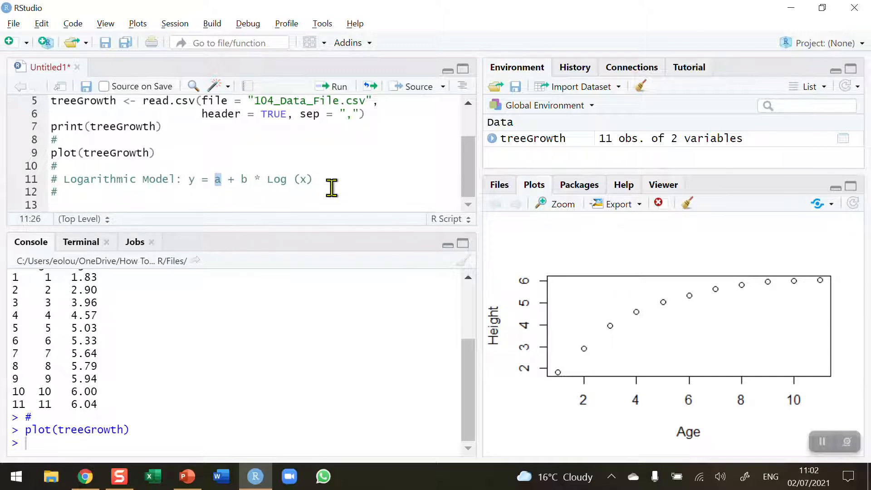
pyautogui.moveTo(244, 179)
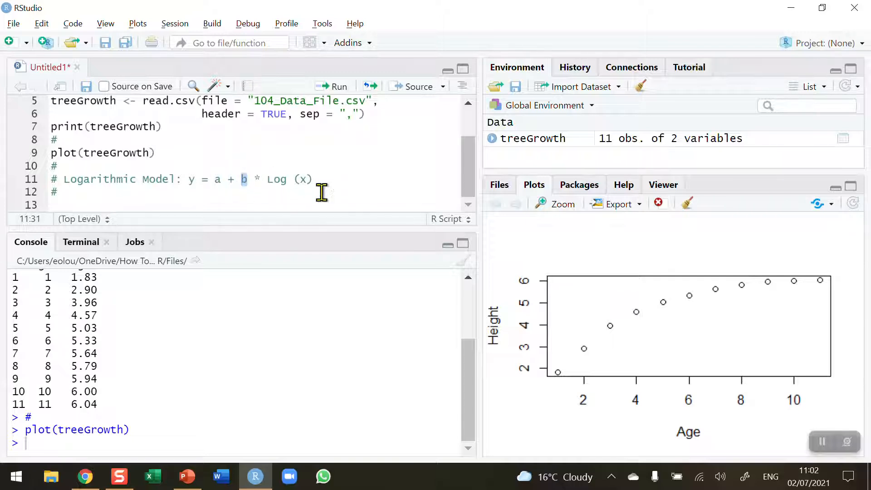
pyautogui.moveTo(328, 178)
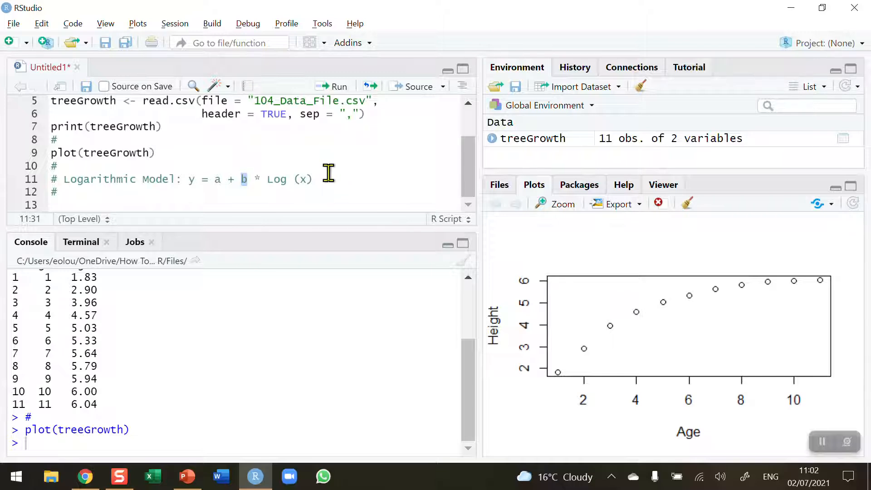
pyautogui.moveTo(281, 179)
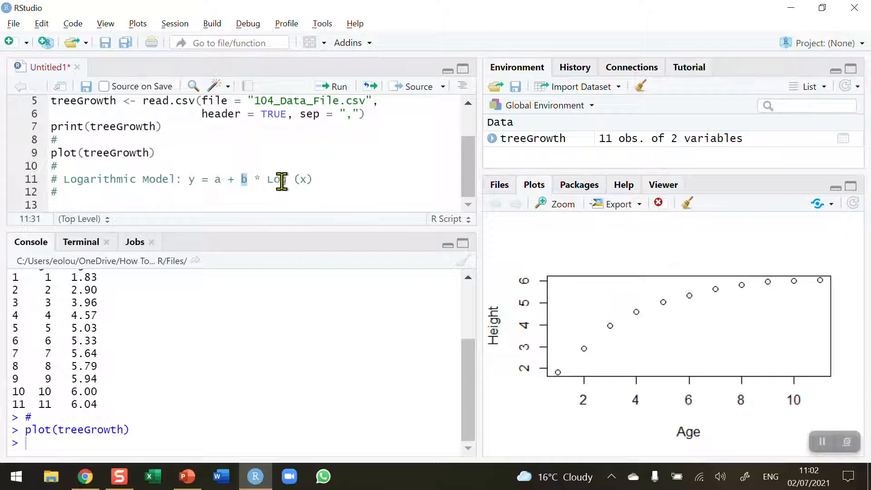
pyautogui.doubleClick(277, 179)
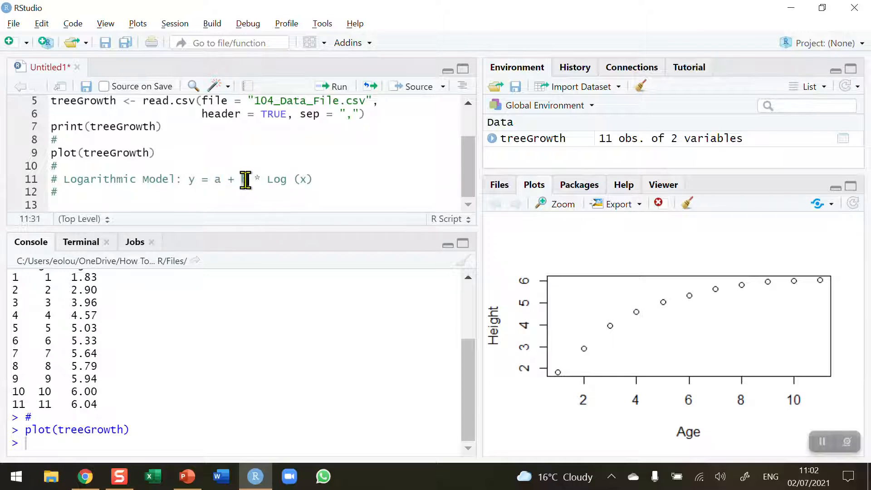
pyautogui.write('b')
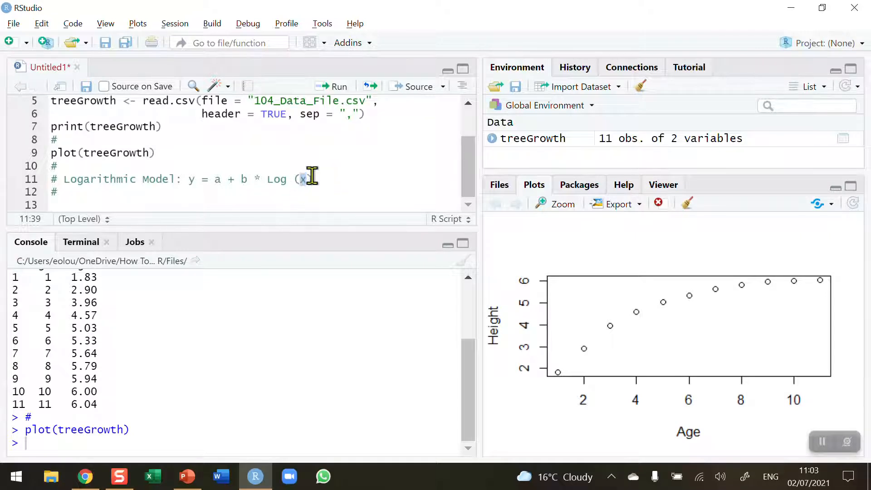
pyautogui.moveTo(282, 183)
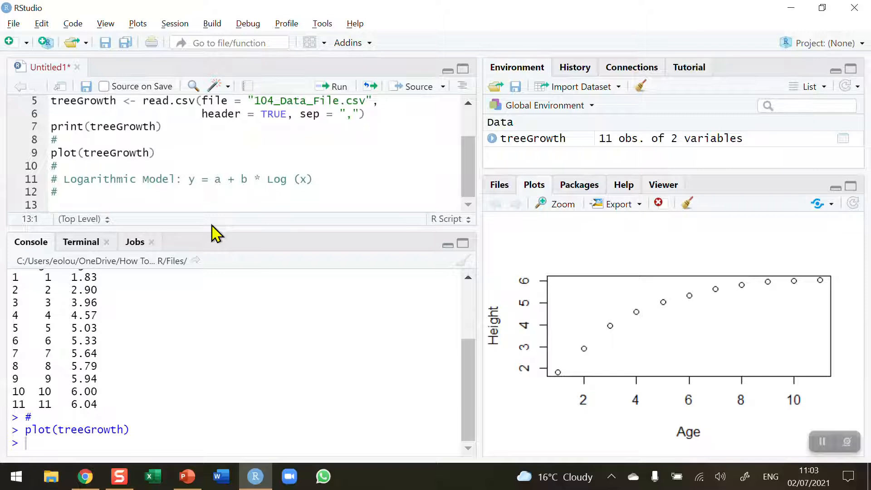
pyautogui.write('treeModel')
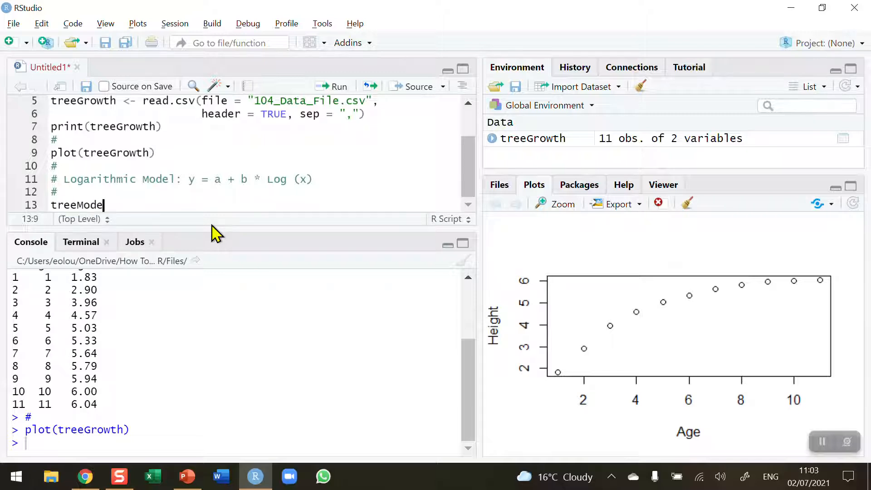
pyautogui.write('<-')
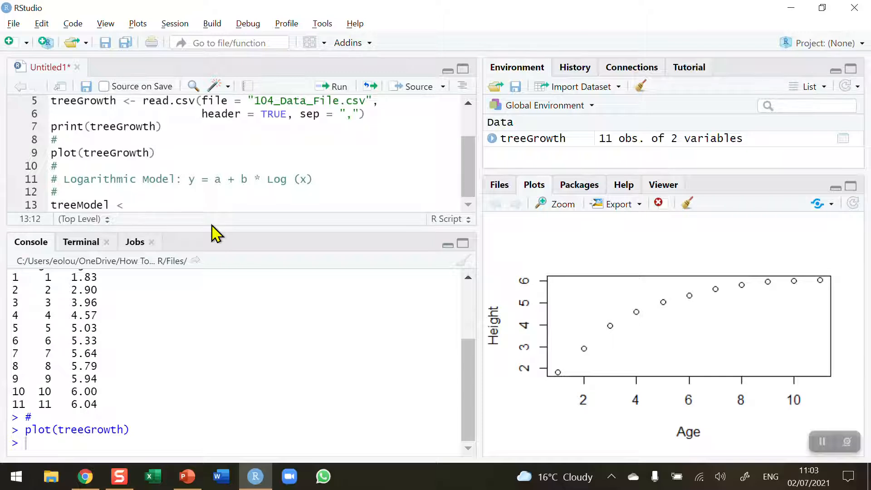
pyautogui.write('<-')
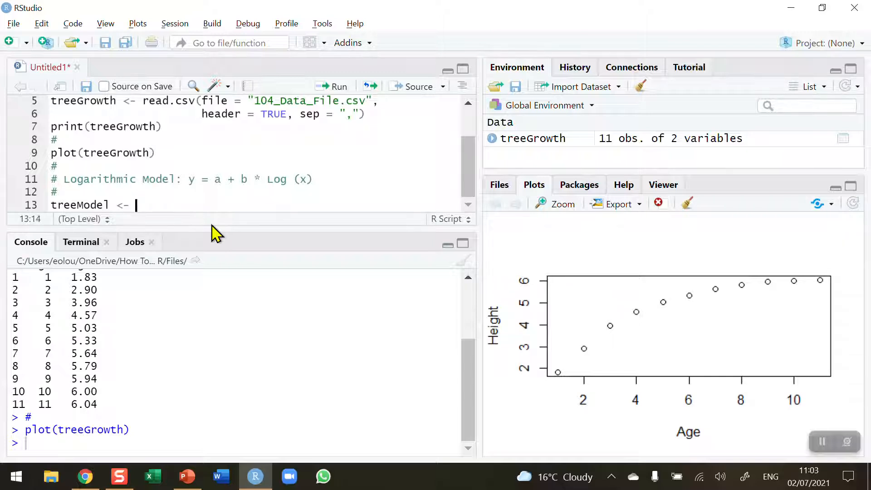
pyautogui.write('lm(')
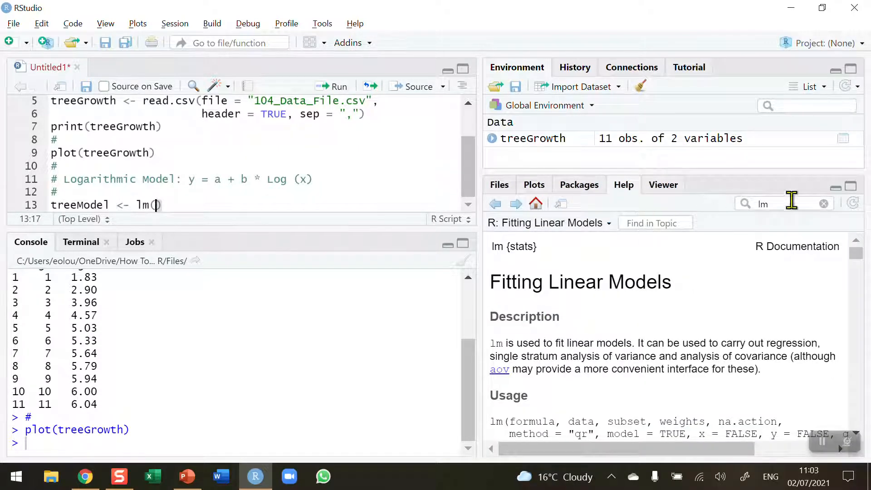
pyautogui.moveTo(719, 285)
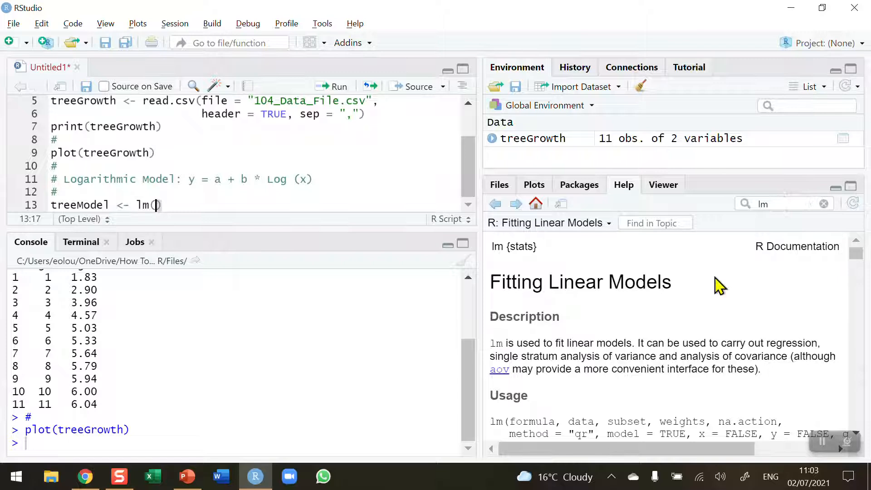
pyautogui.moveTo(579, 338)
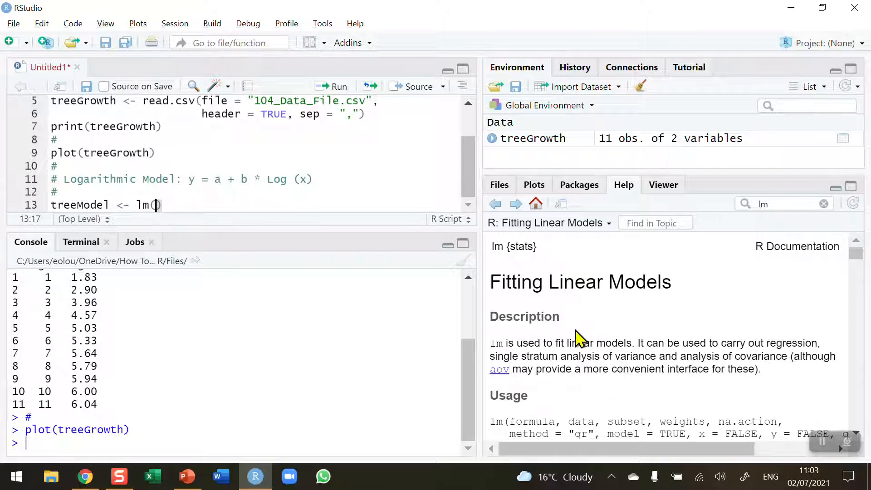
pyautogui.moveTo(447, 304)
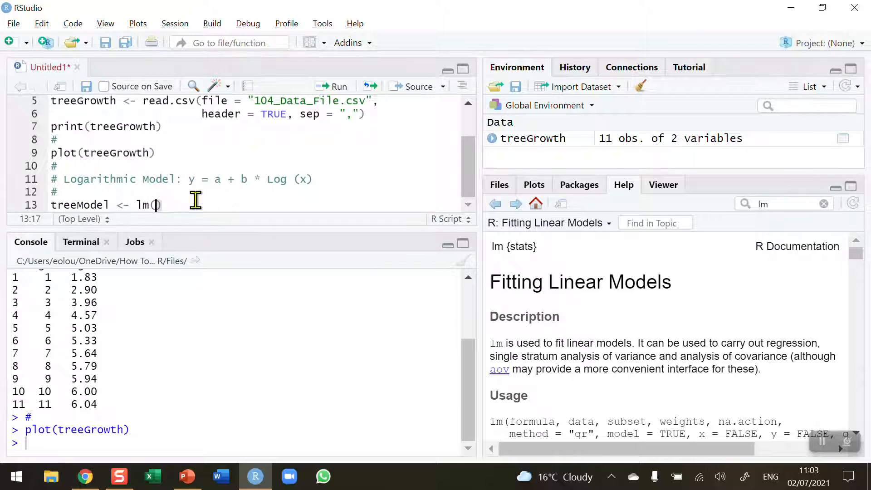
pyautogui.moveTo(209, 207)
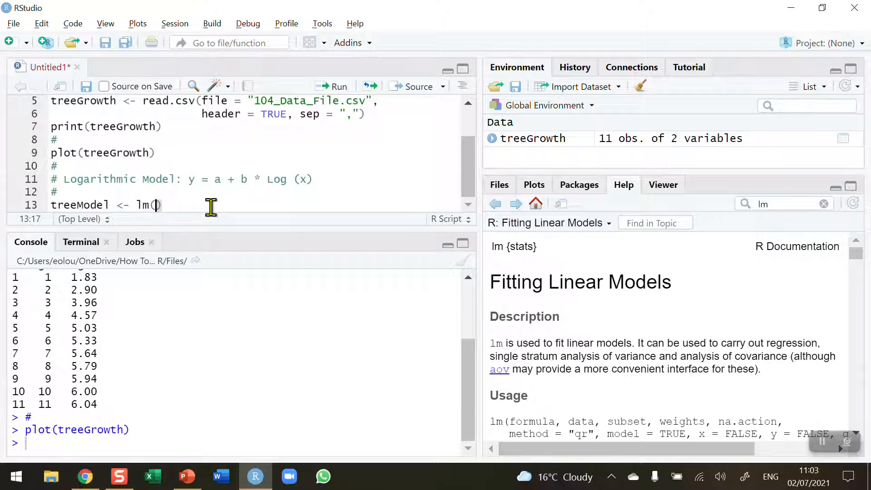
# Write treeModel <- lm(treeGrowth$Height ~ log(treeGrowth$Age)) on line 13.
pyautogui.write('tre')
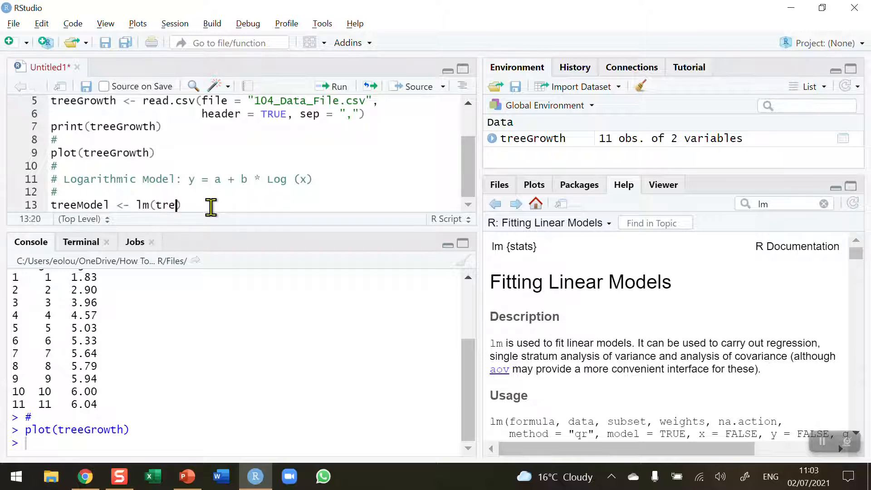
pyautogui.write('eModel')
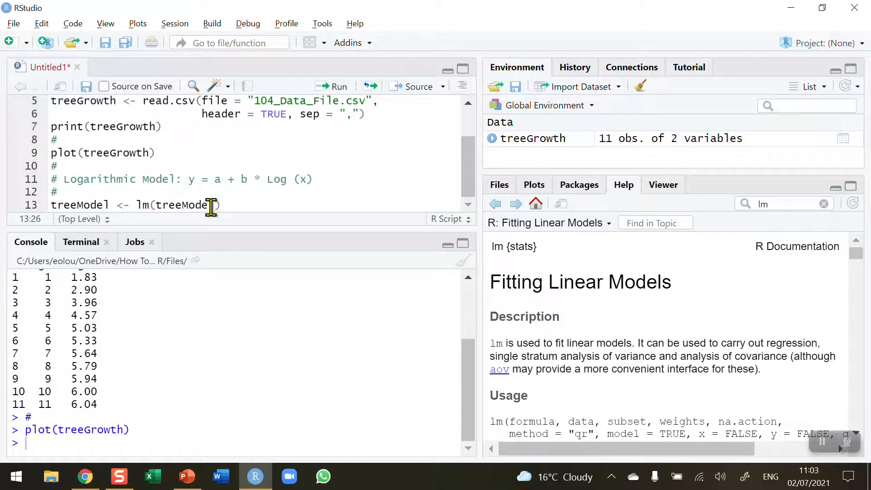
pyautogui.press('Backspace')
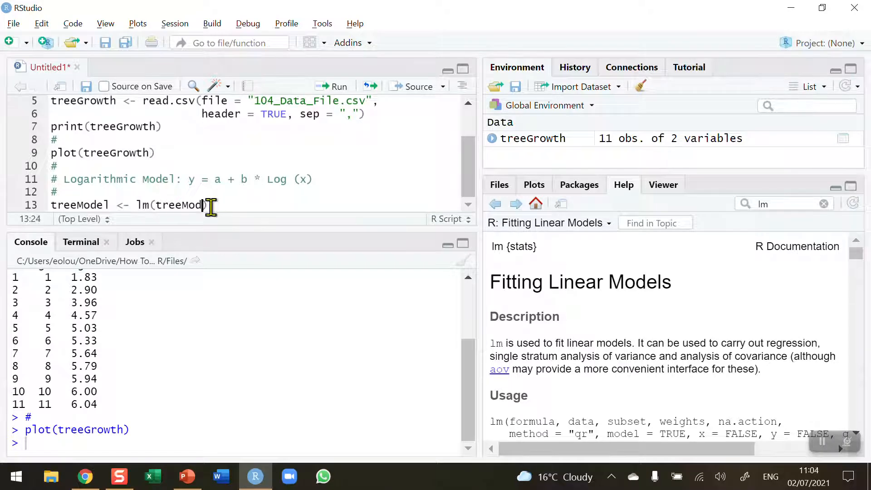
pyautogui.press('BackSpace')
pyautogui.write('Growth')
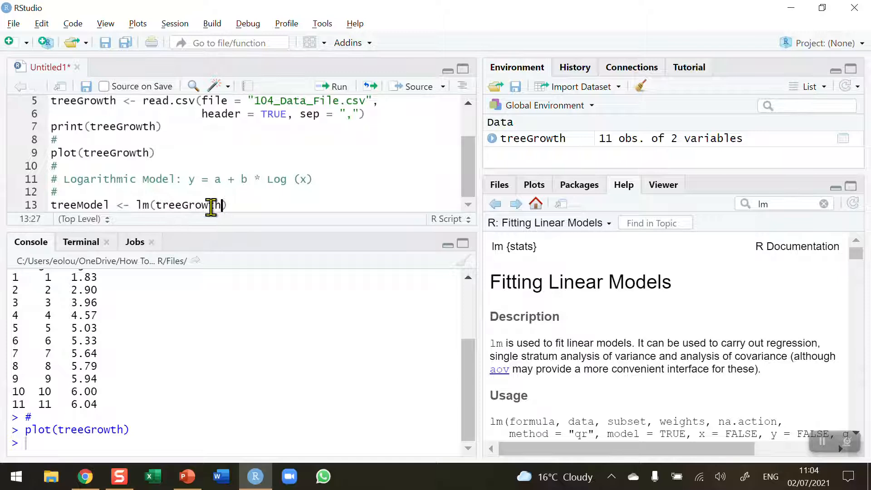
pyautogui.write('$Height')
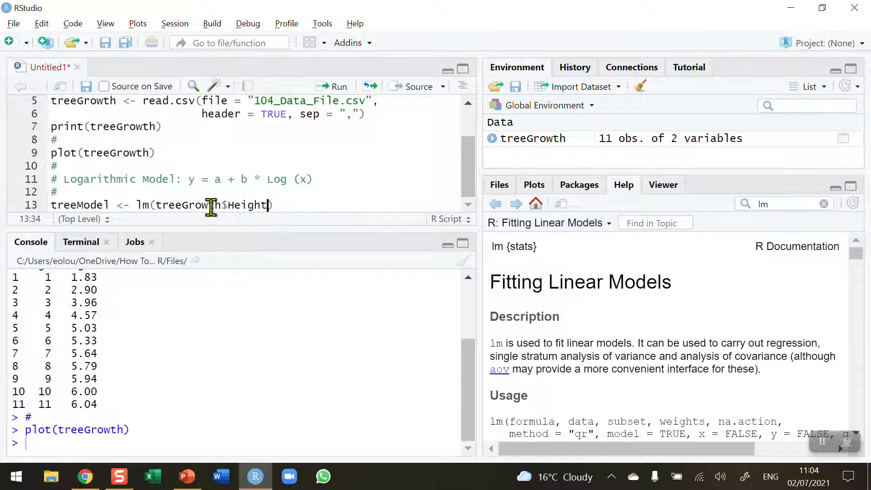
pyautogui.write(',')
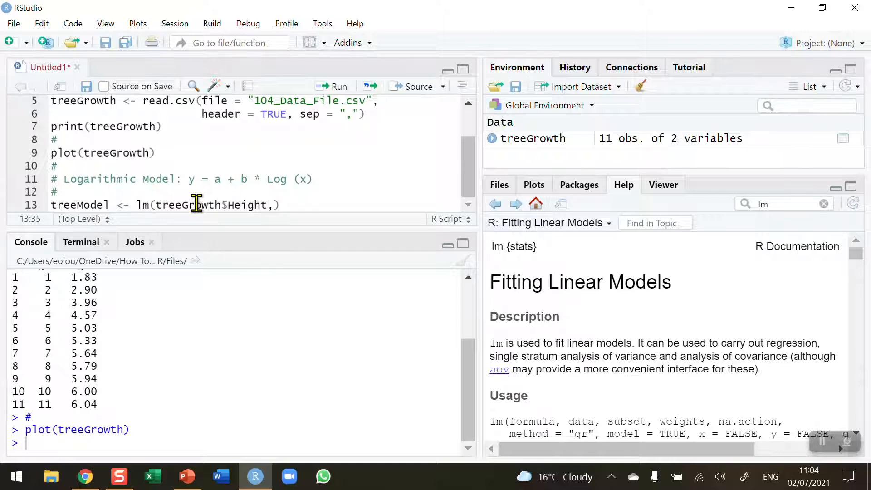
pyautogui.press('Backspace')
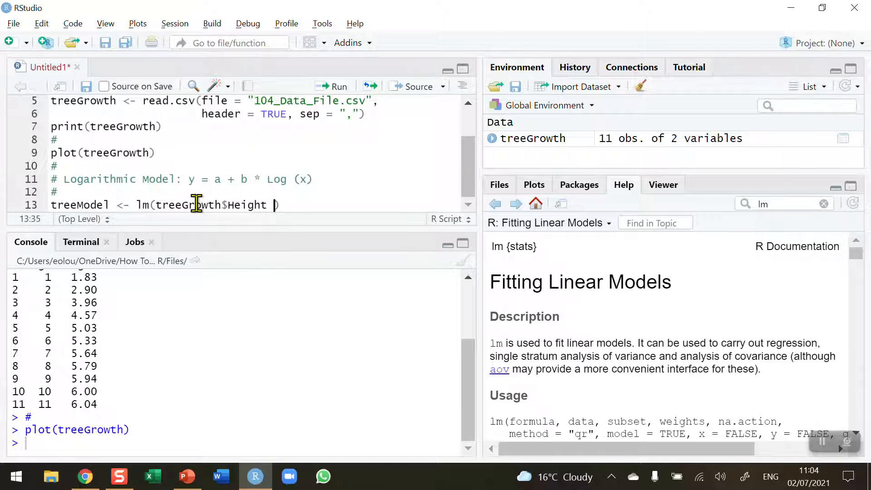
pyautogui.write('~')
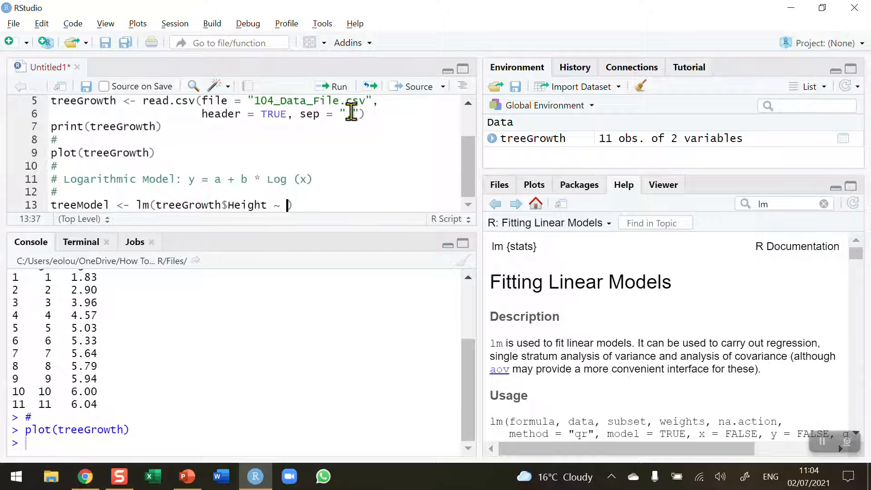
pyautogui.write('log(')
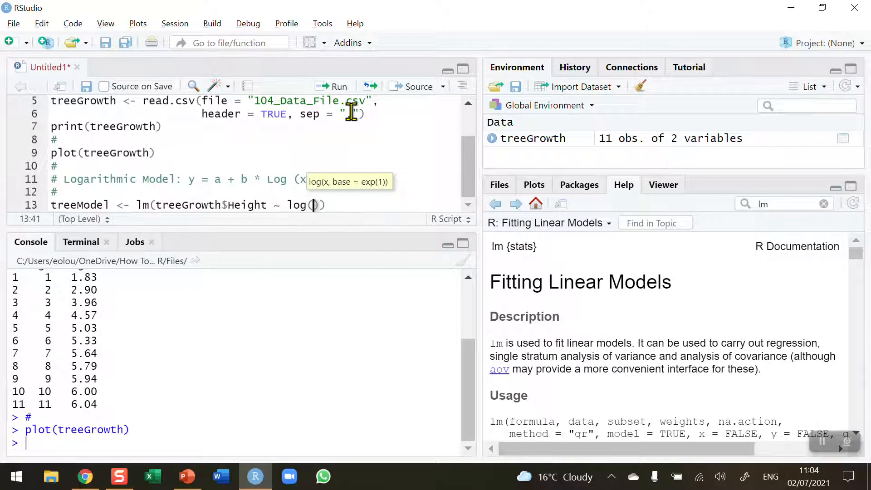
pyautogui.write('treeGrowth$Age')
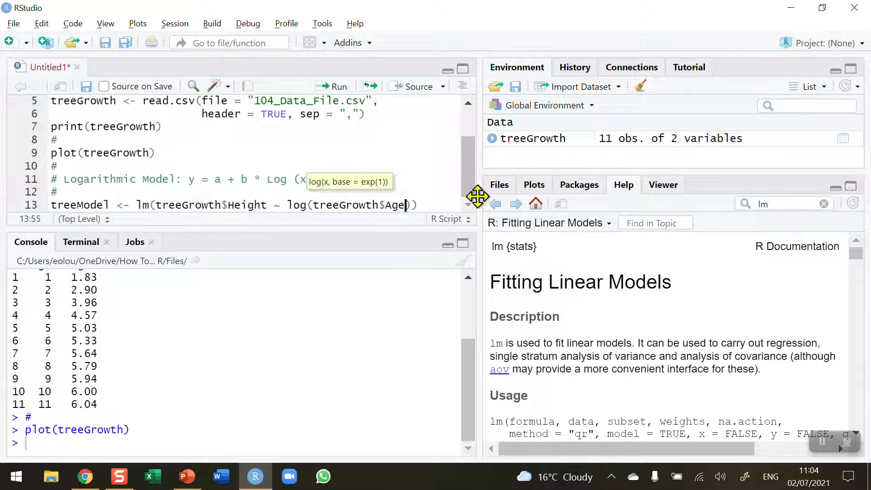
pyautogui.moveTo(214, 204)
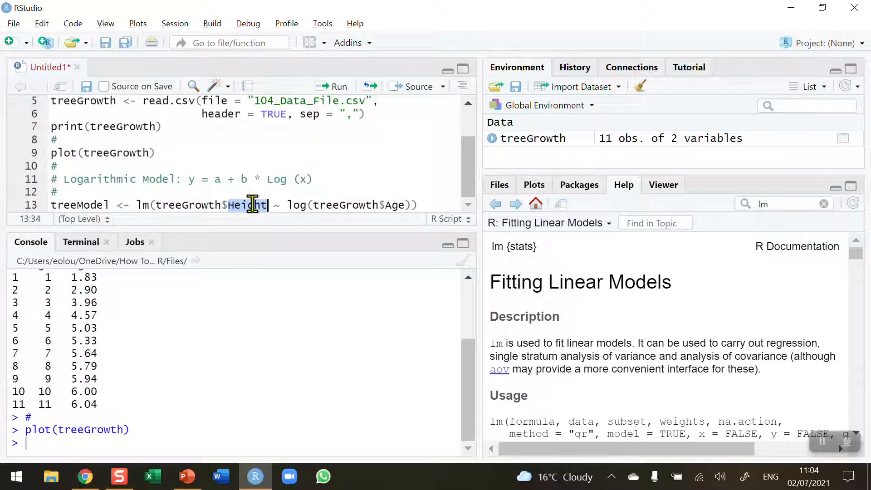
pyautogui.moveTo(267, 217)
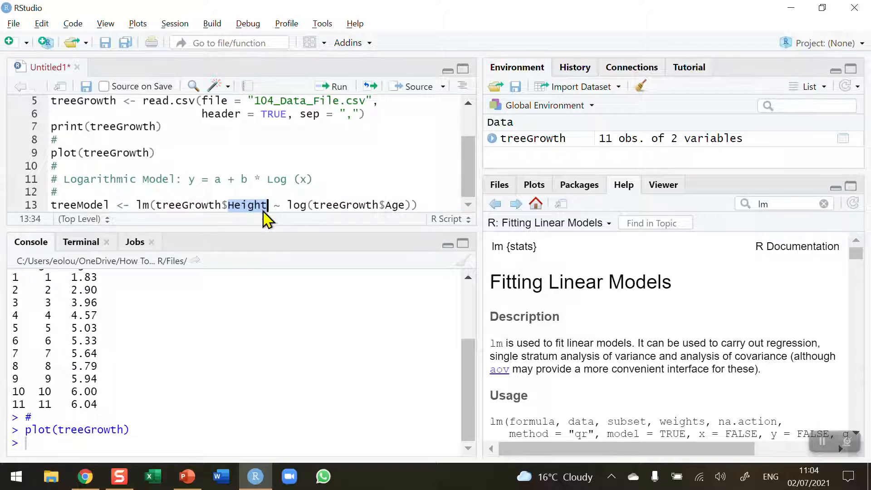
pyautogui.moveTo(308, 209)
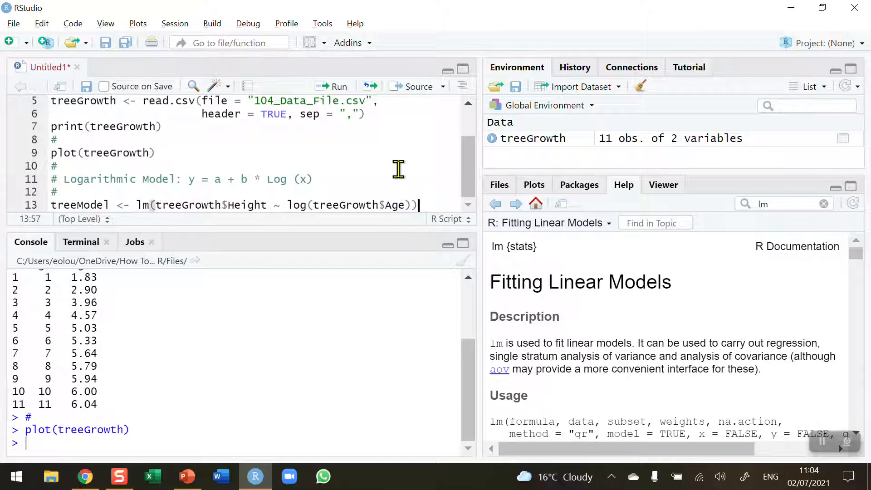
# Run the lm line so treeModel appears in the environment as a list of 12.
pyautogui.click(338, 86)
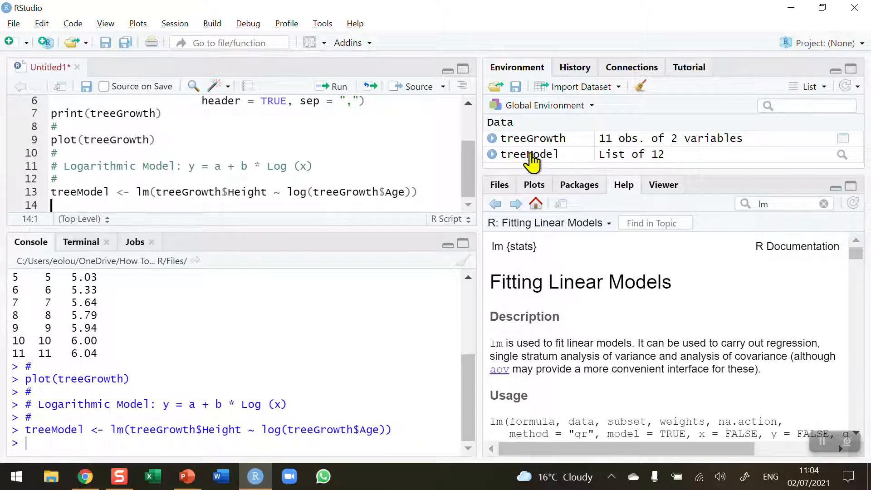
pyautogui.moveTo(160, 194)
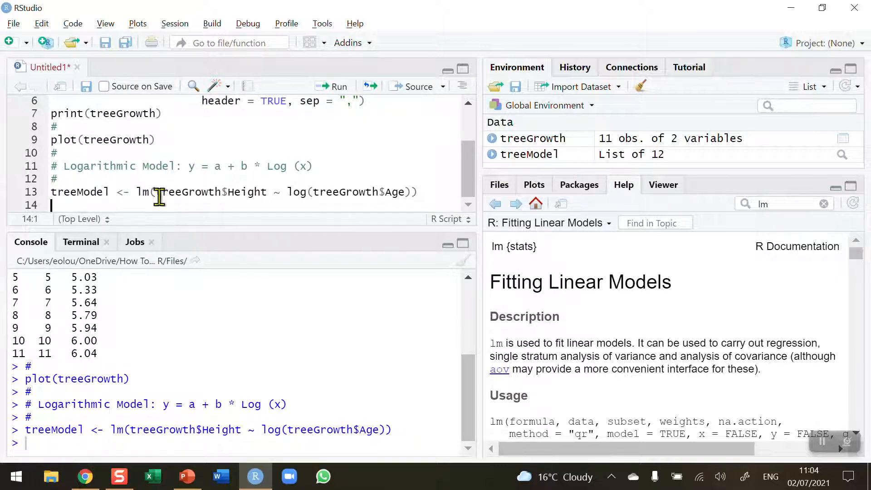
# Add summary(treeModel) on line 14 to print the coefficients and R-squared.
pyautogui.write('s')
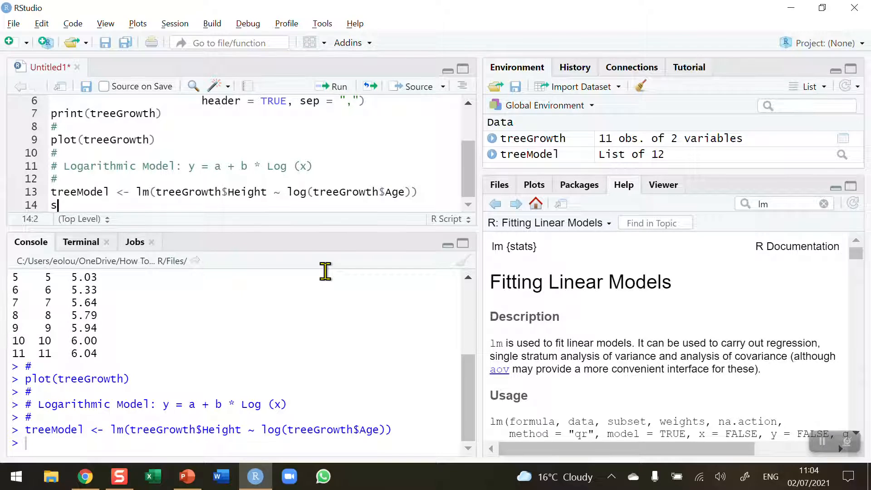
pyautogui.write('ummary(')
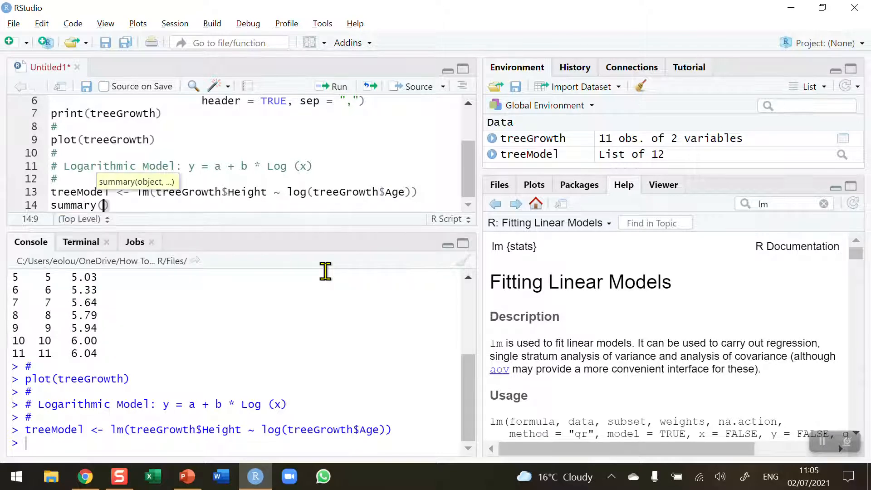
pyautogui.write('treeModel')
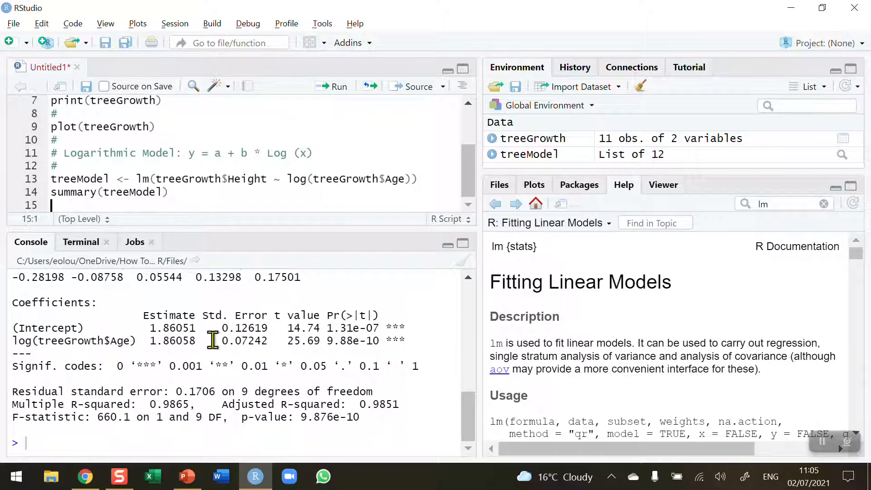
pyautogui.moveTo(258, 217)
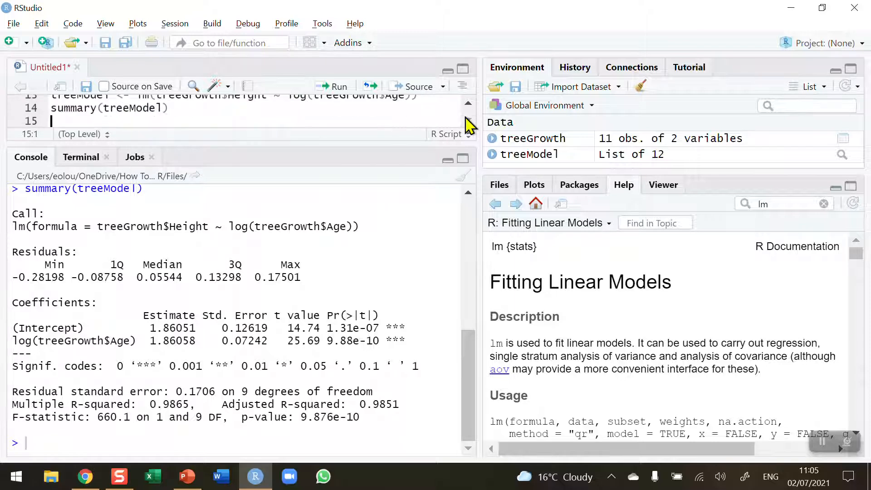
# Review the summary output, selecting the model formula and the Estimate column of coefficients.
pyautogui.scroll(3)
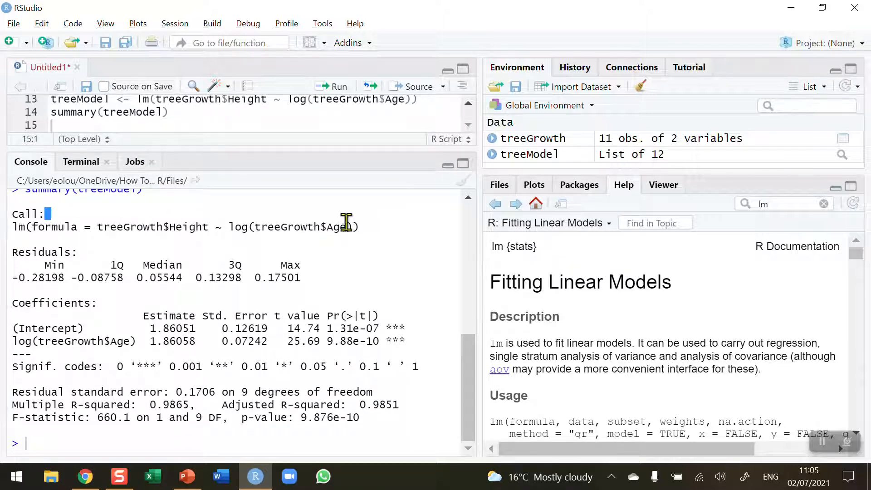
pyautogui.tripleClick(183, 227)
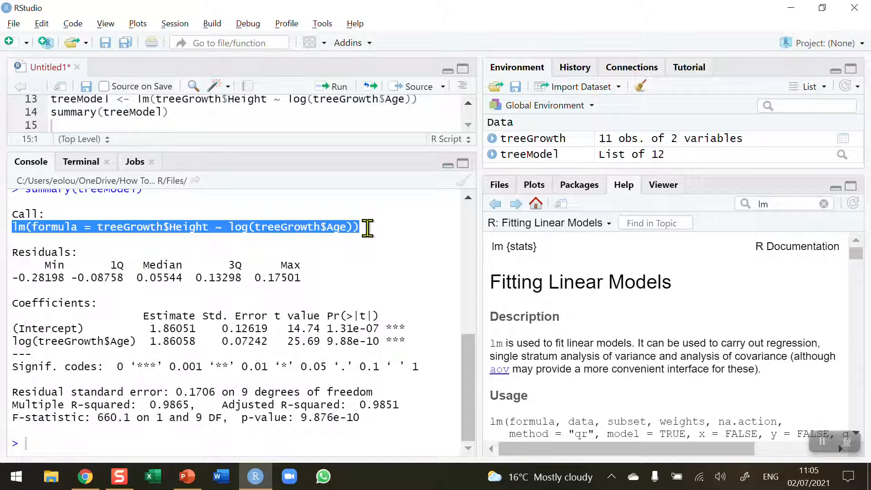
pyautogui.moveTo(342, 271)
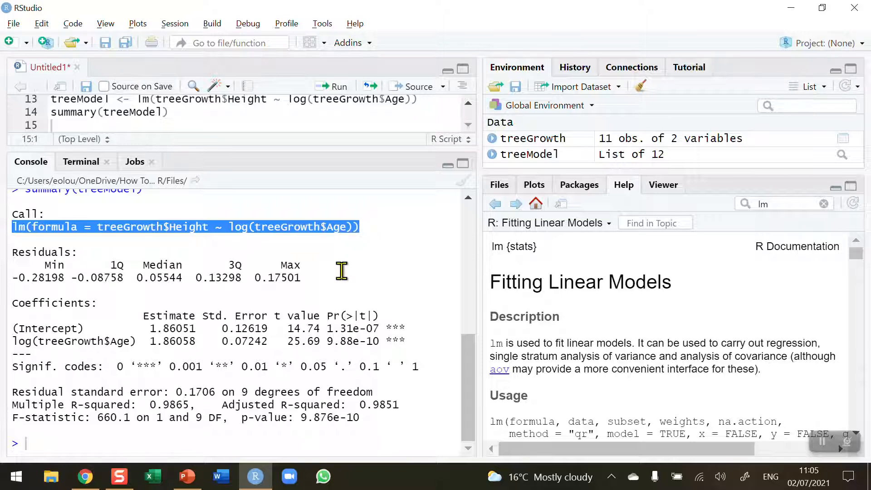
pyautogui.moveTo(162, 296)
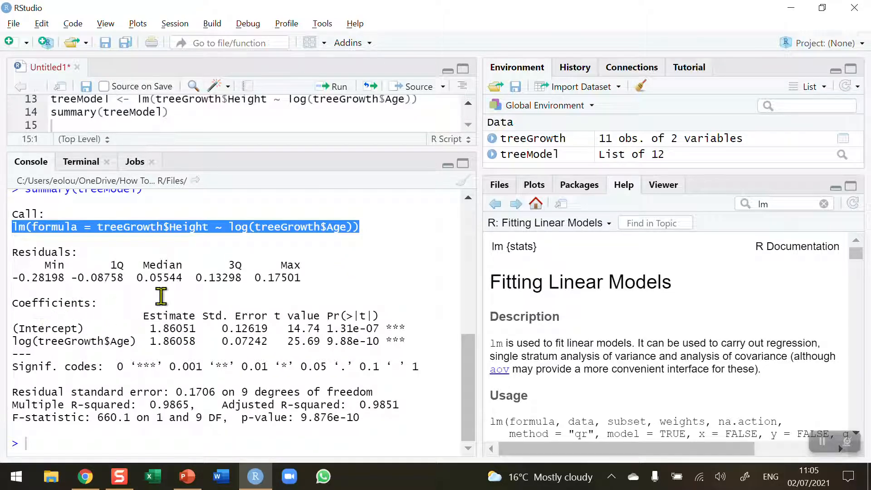
pyautogui.doubleClick(172, 316)
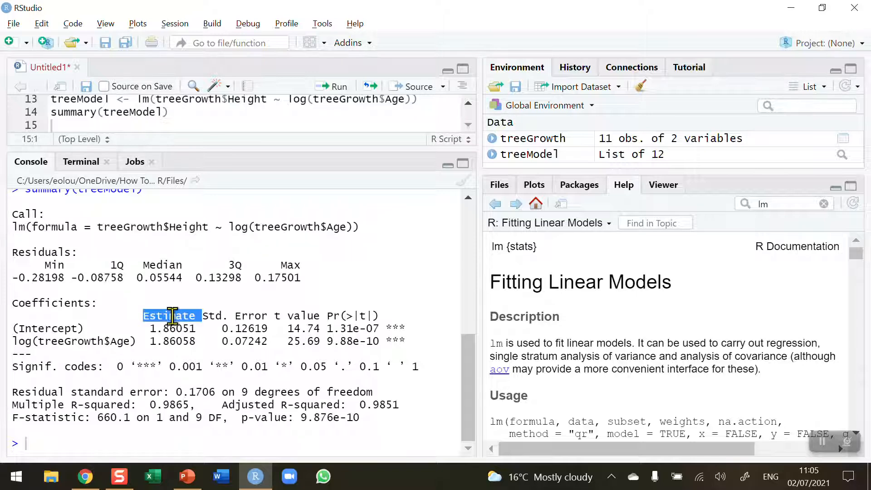
pyautogui.moveTo(102, 341)
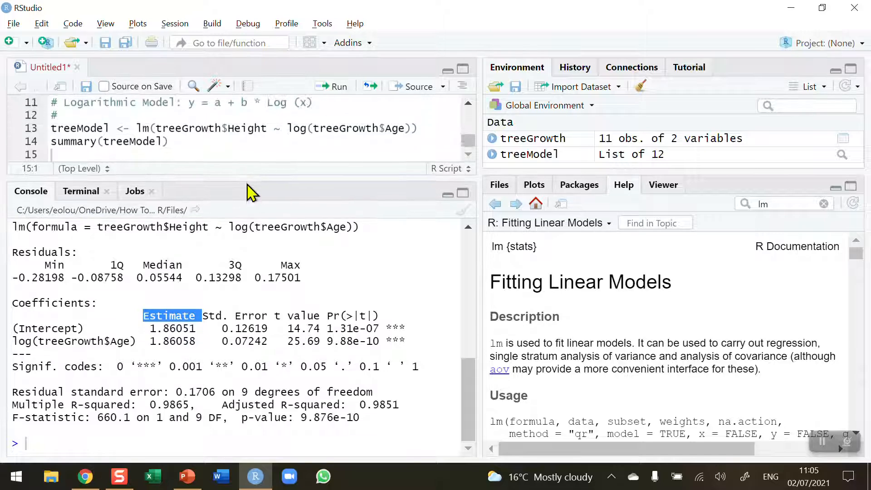
pyautogui.scroll(3)
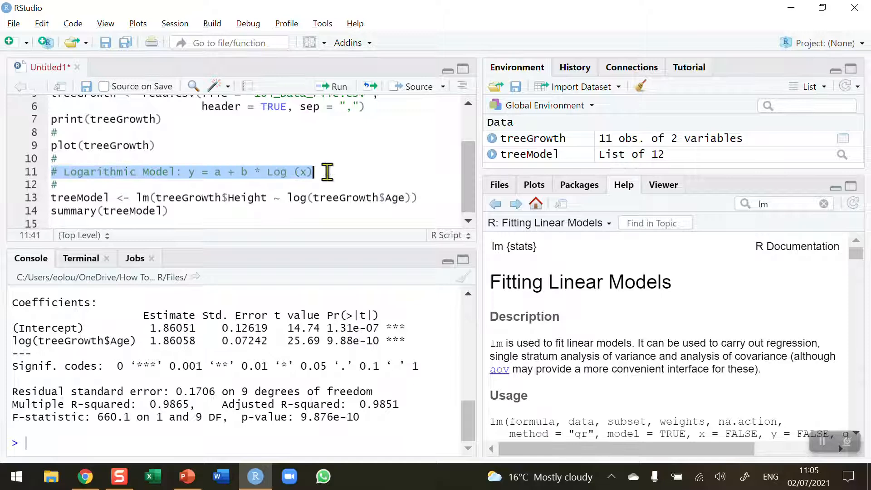
pyautogui.moveTo(217, 243)
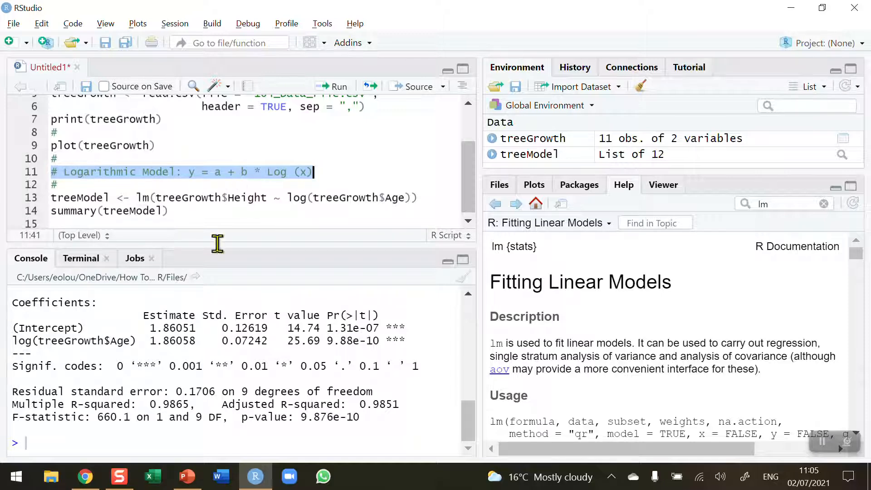
pyautogui.moveTo(175, 328)
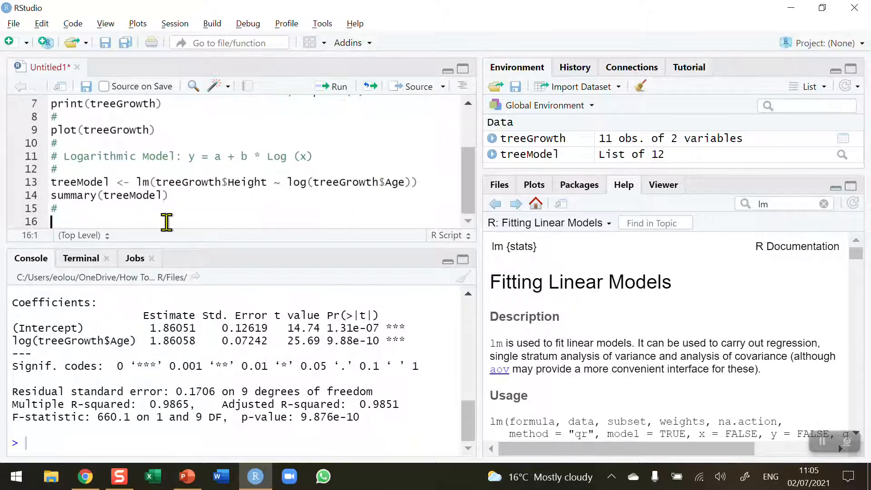
# Start the comment '# Fitted Model: y = 1.86051 +' using the intercept estimate from the console.
pyautogui.write('# F')
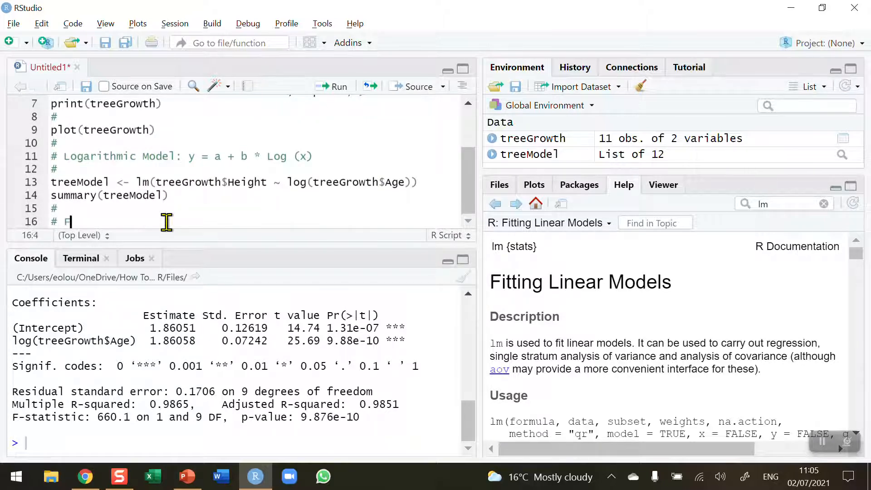
pyautogui.write('itted Mo')
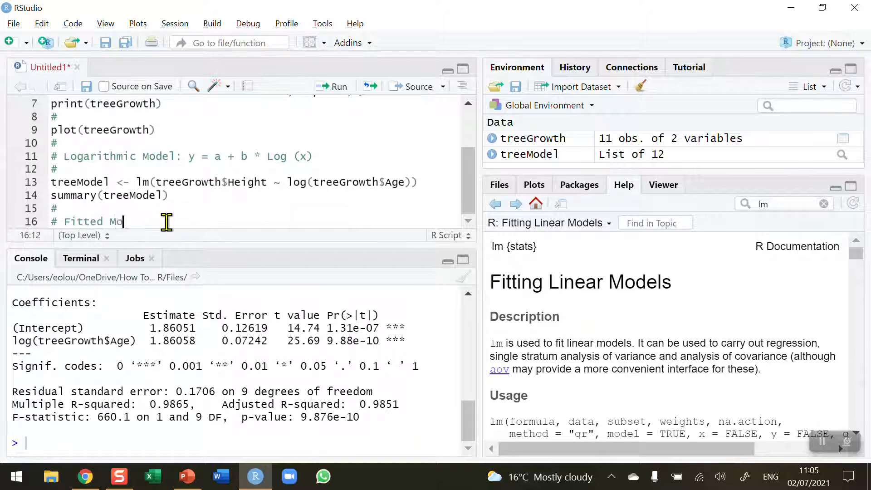
pyautogui.write('del: y')
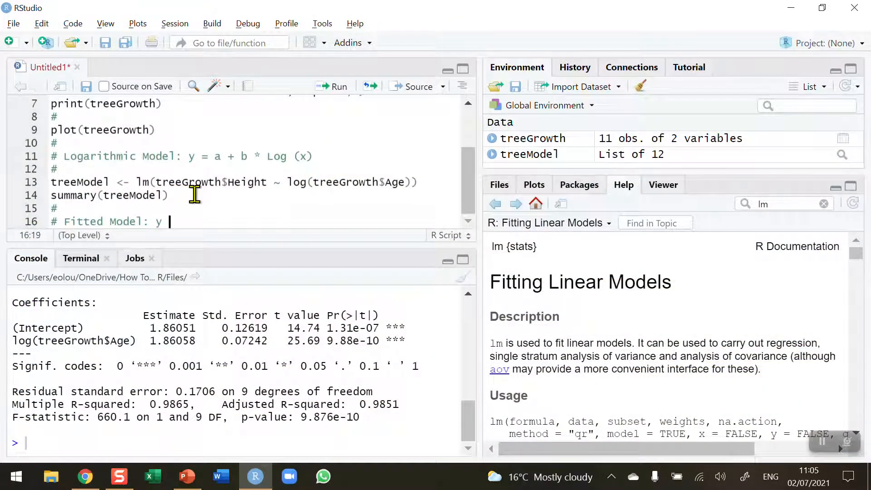
pyautogui.write('=')
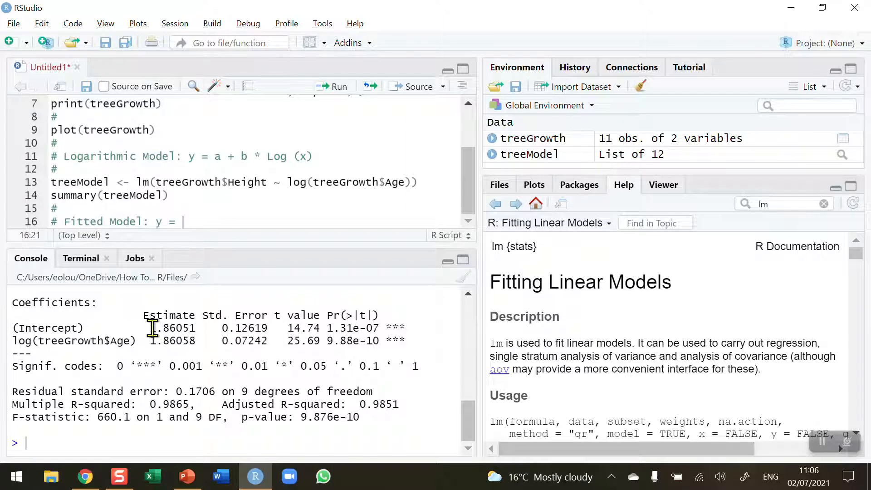
pyautogui.doubleClick(172, 327)
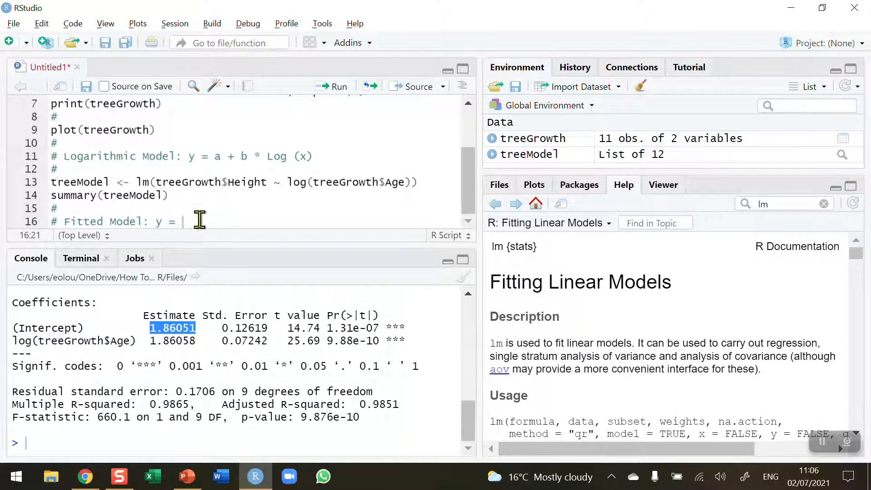
pyautogui.write('1')
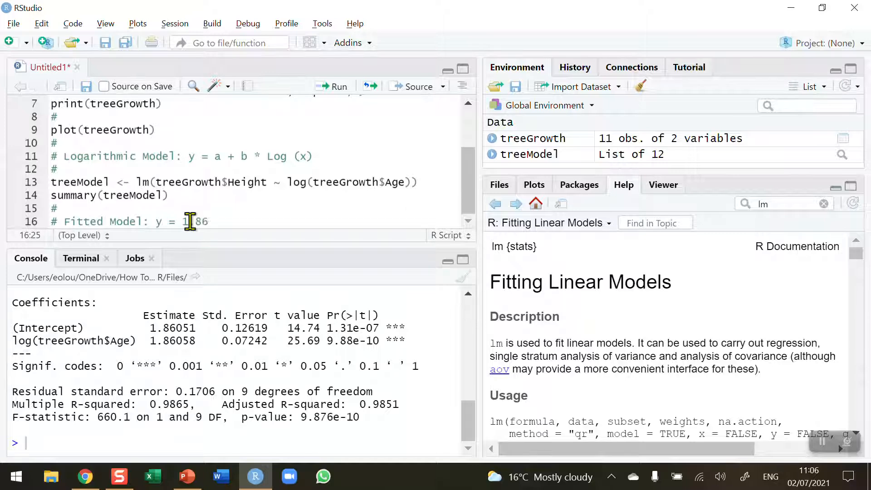
pyautogui.write('.86051')
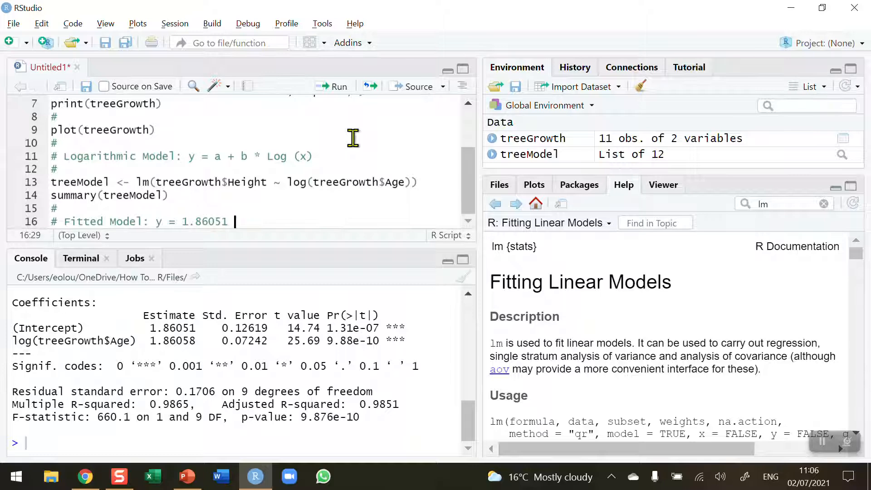
pyautogui.write('+ 1.8')
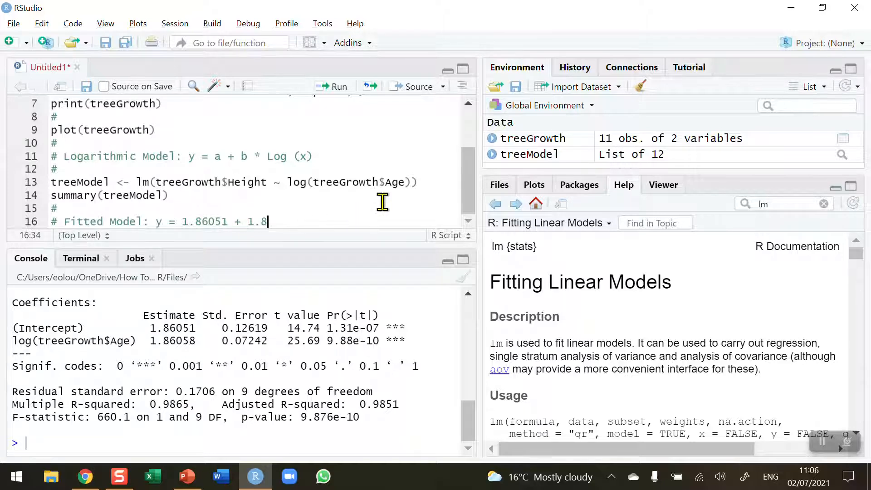
# Finish the comment with '1.86058 * ln(x)', checking against the Estimate column.
pyautogui.write('605')
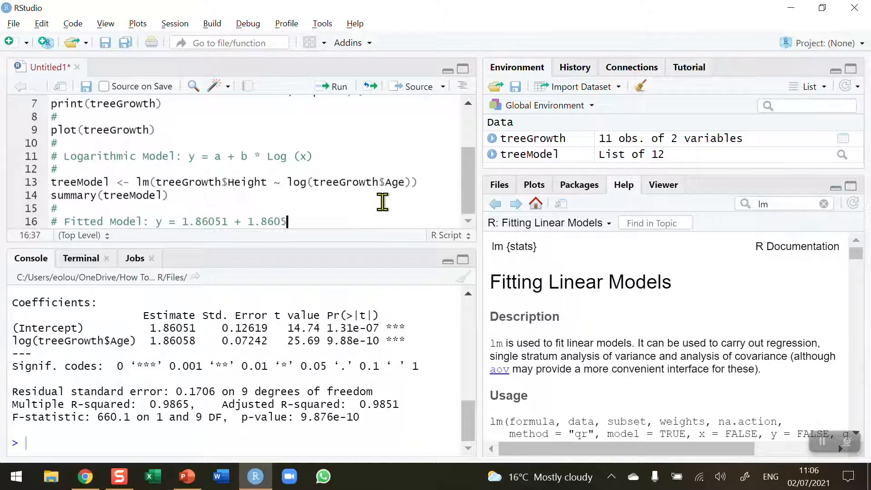
pyautogui.moveTo(333, 206)
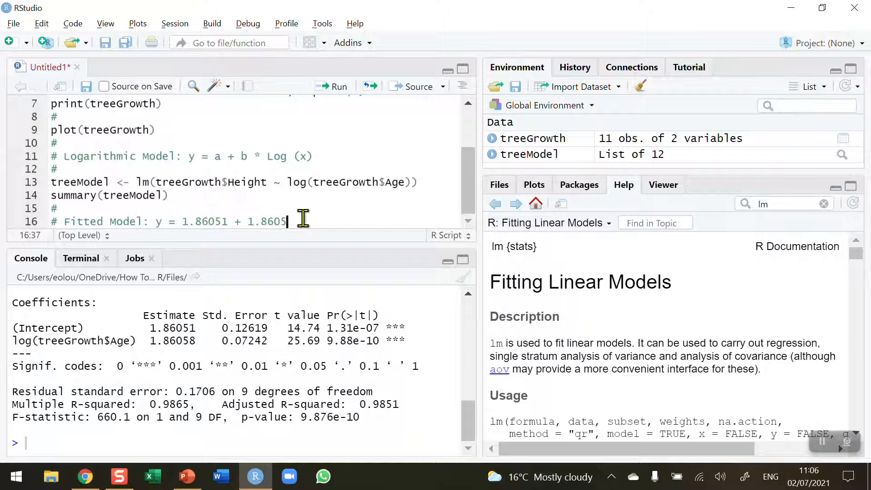
pyautogui.write('8')
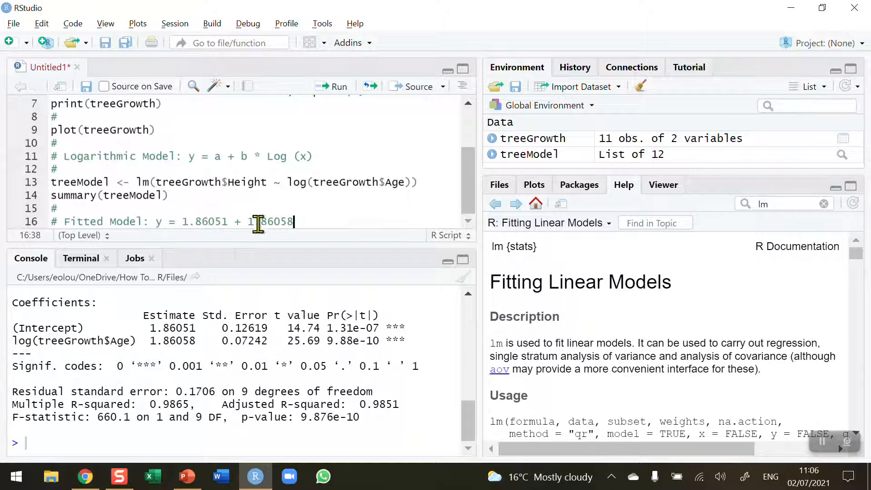
pyautogui.doubleClick(172, 315)
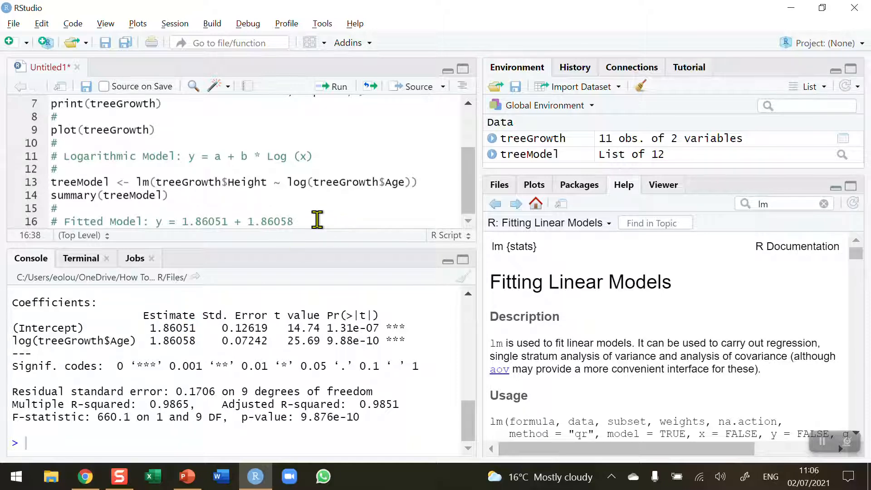
pyautogui.write('*')
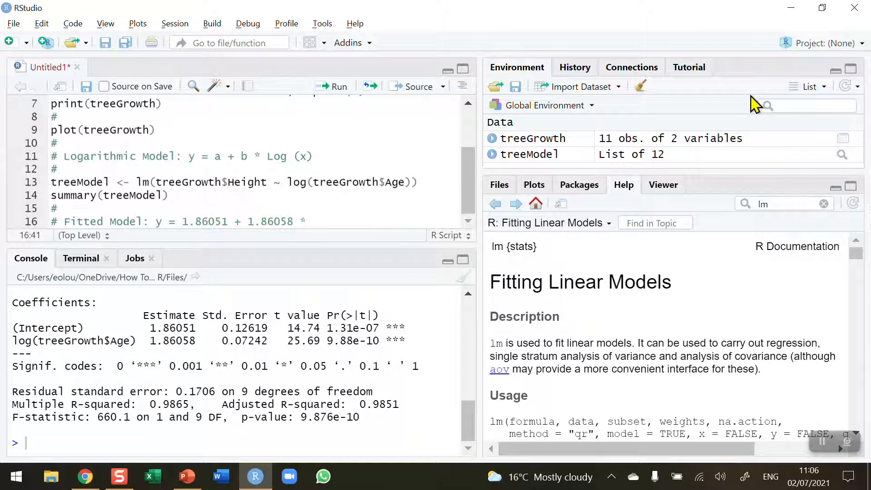
pyautogui.write('ln')
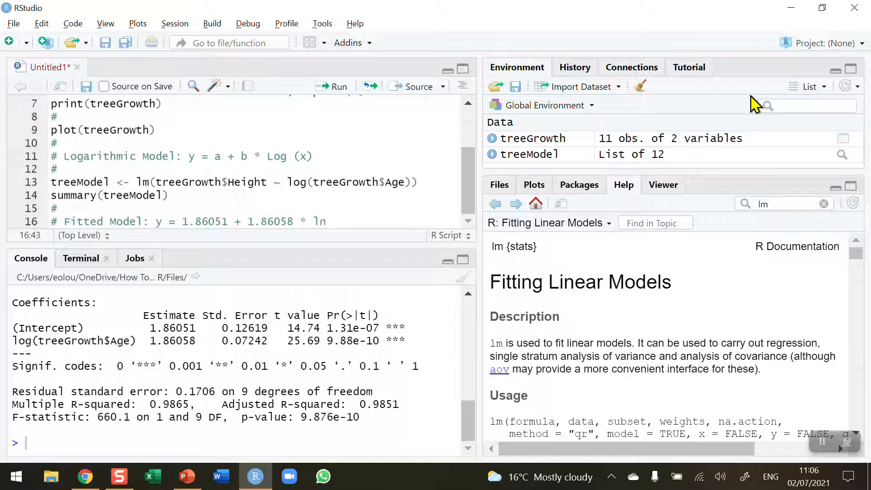
pyautogui.write('()')
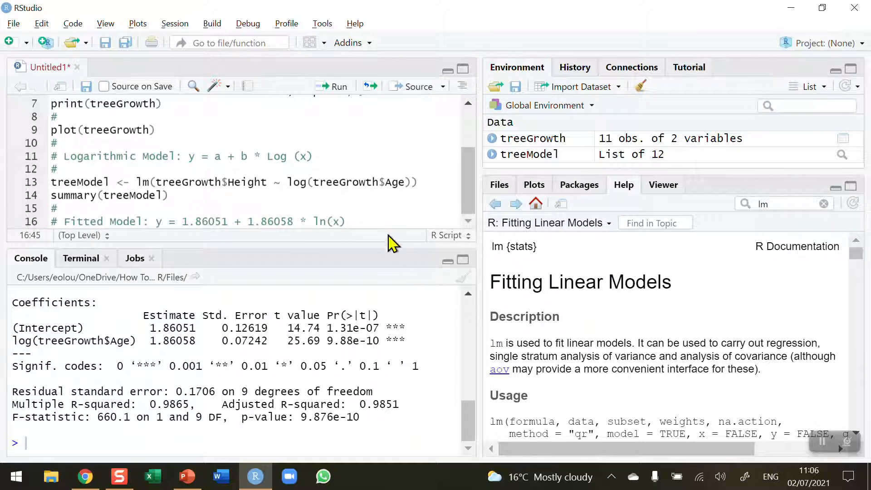
pyautogui.click(345, 222)
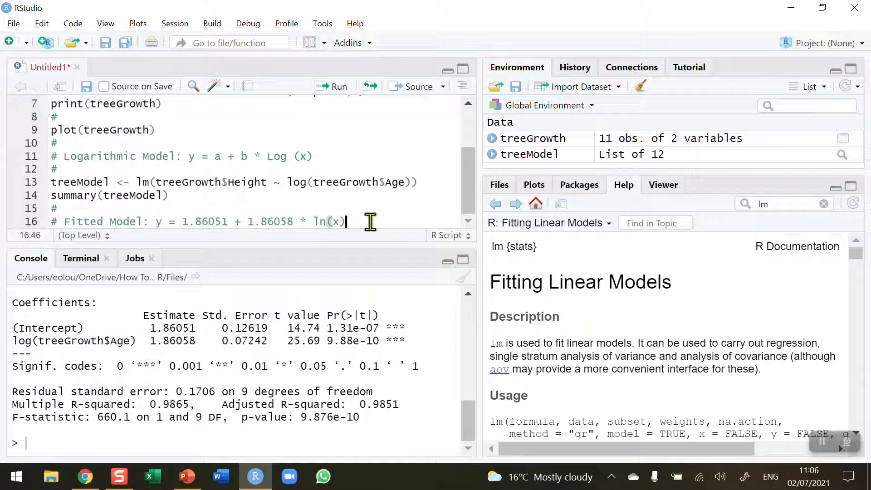
pyautogui.doubleClick(172, 315)
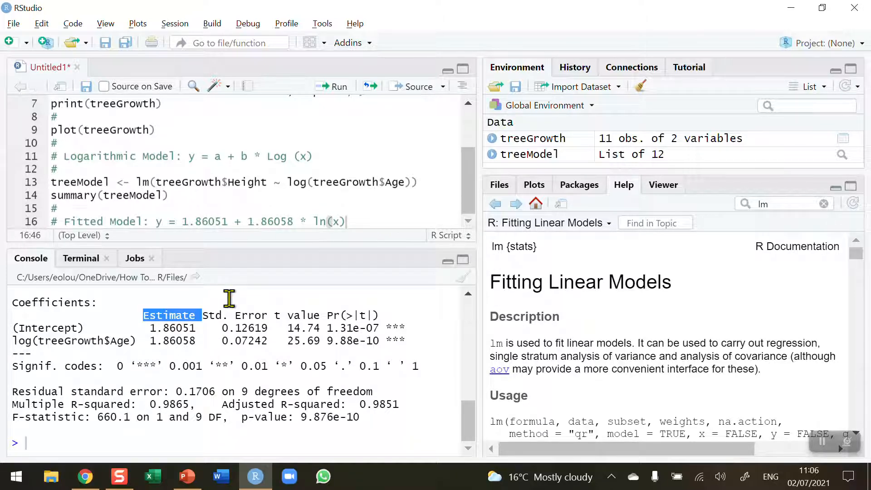
pyautogui.moveTo(178, 324)
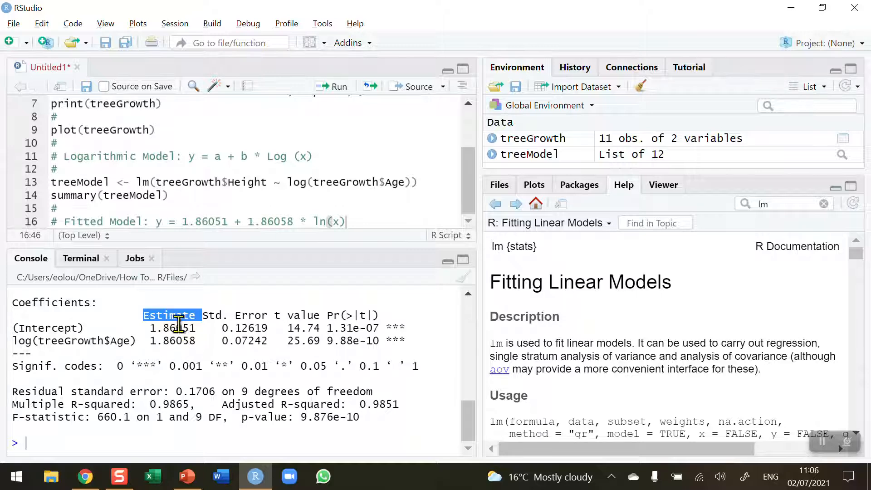
pyautogui.click(344, 221)
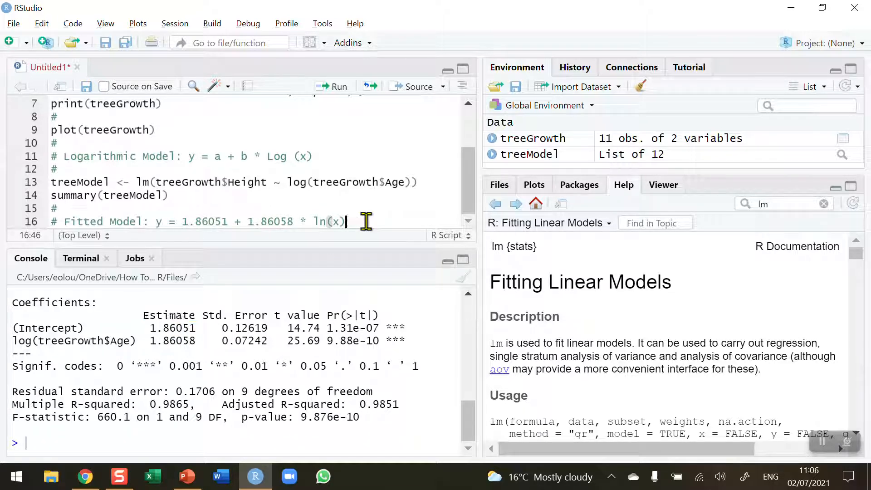
pyautogui.moveTo(367, 241)
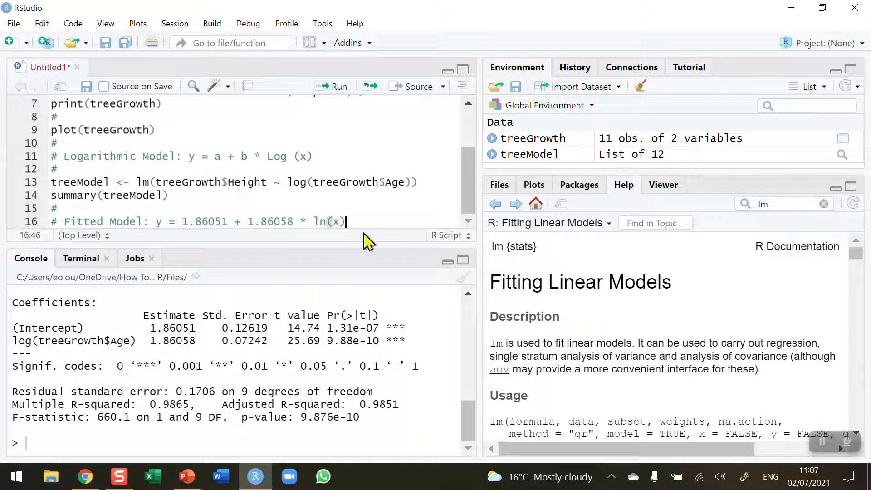
pyautogui.moveTo(36, 425)
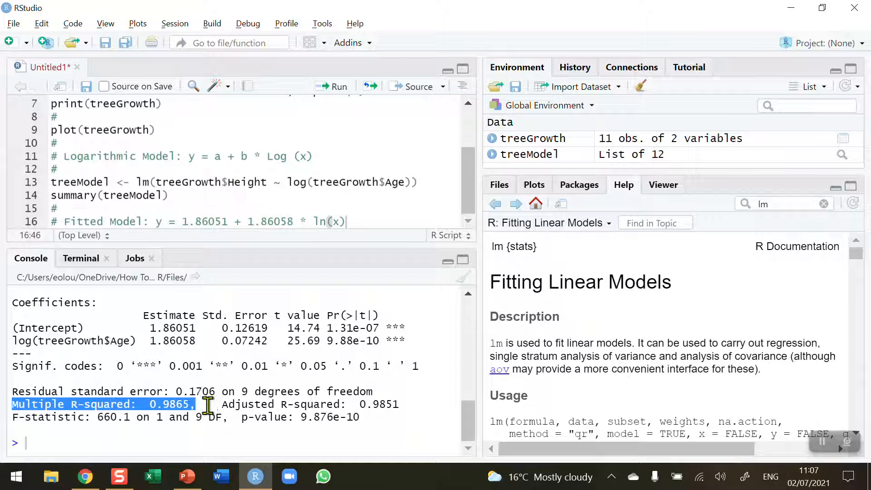
pyautogui.moveTo(203, 404)
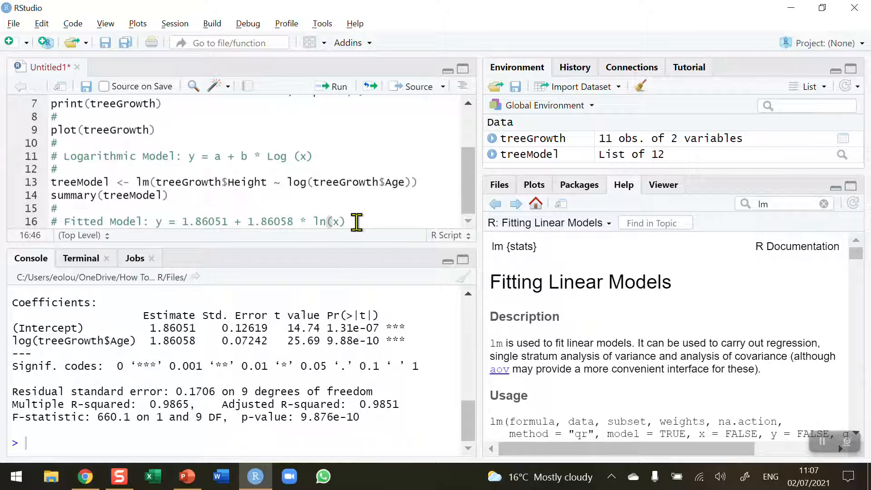
pyautogui.moveTo(697, 323)
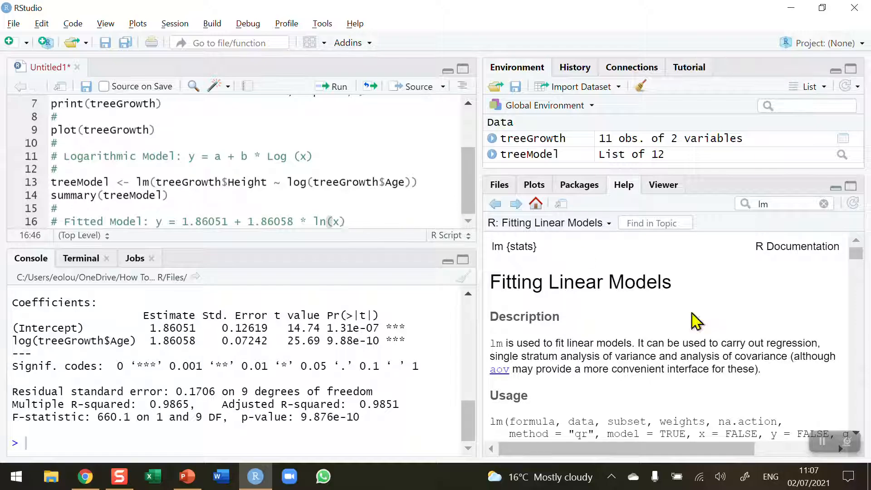